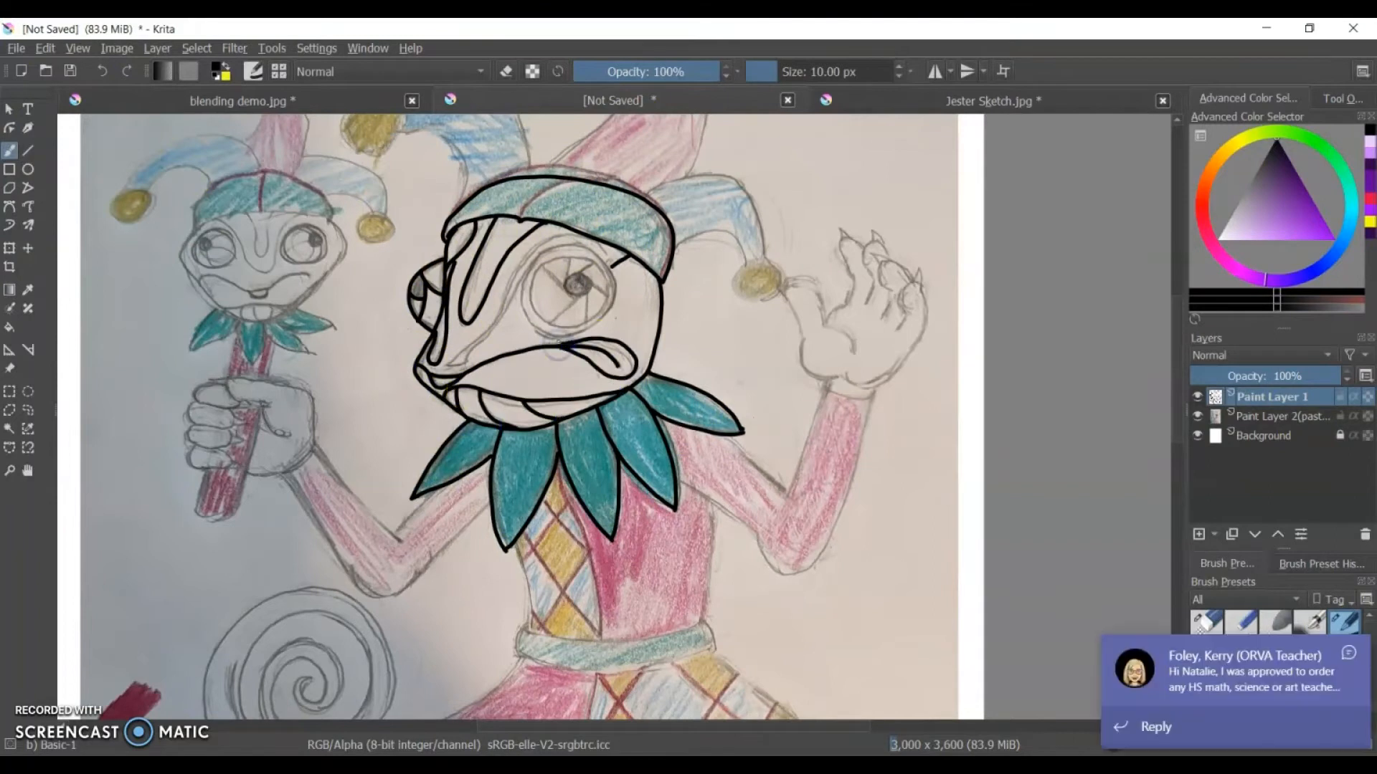
# Ink bold black outlines over the jester's body, arms, skirt and raised clawed hand.
pyautogui.click(1205, 623)
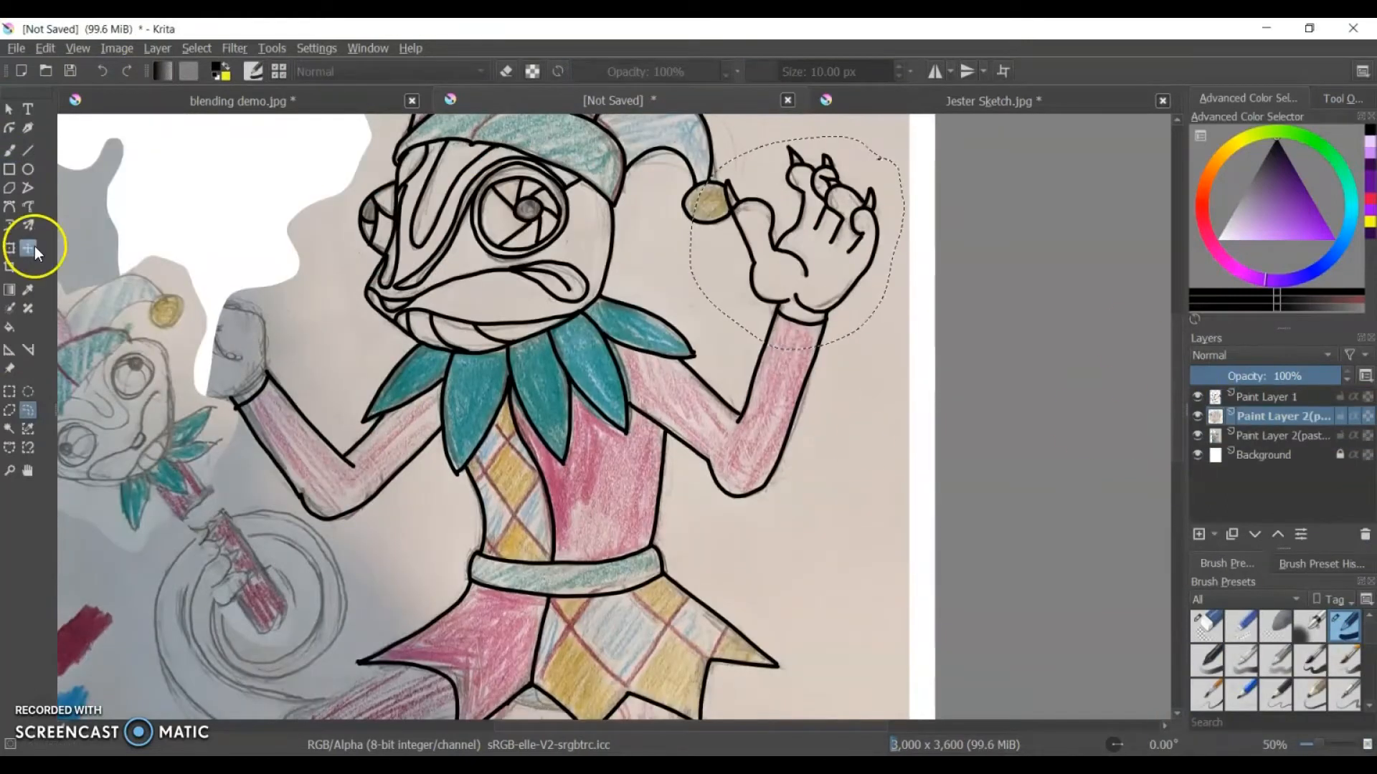
# Rotate and move the pasted copy of the clawed hand onto the staff grip.
pyautogui.click(157, 48)
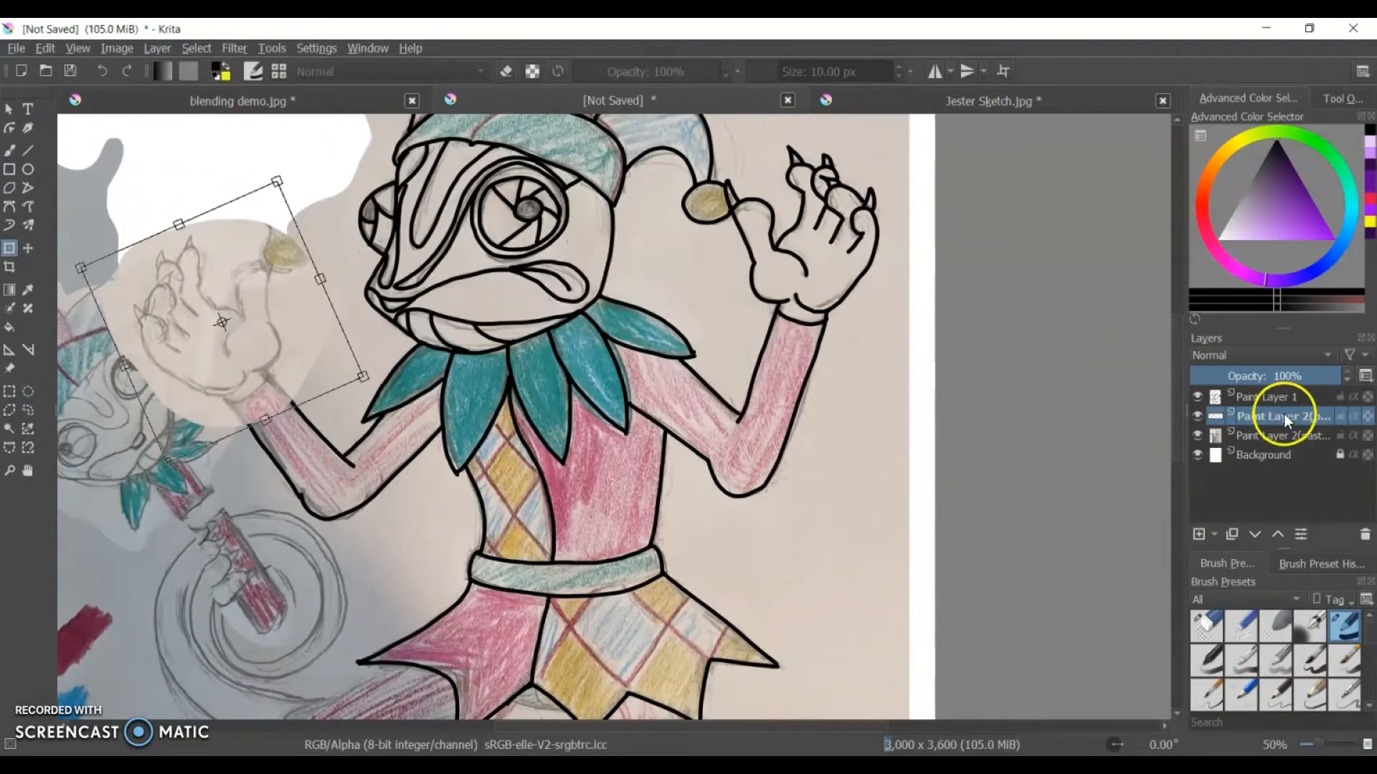
pyautogui.click(1274, 396)
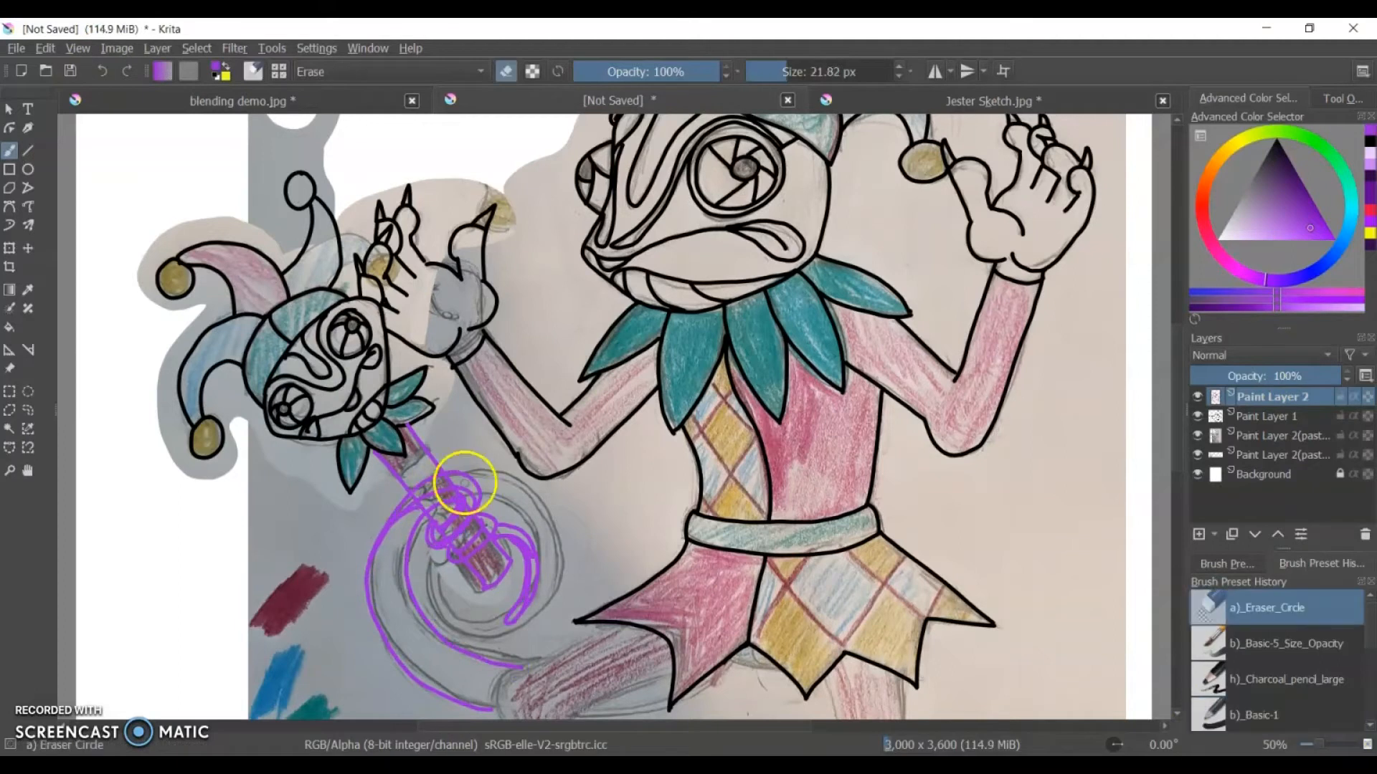
# Erase stray purple guides, ink the staff, legs and slippers, and hide the sketch layers.
pyautogui.click(1267, 714)
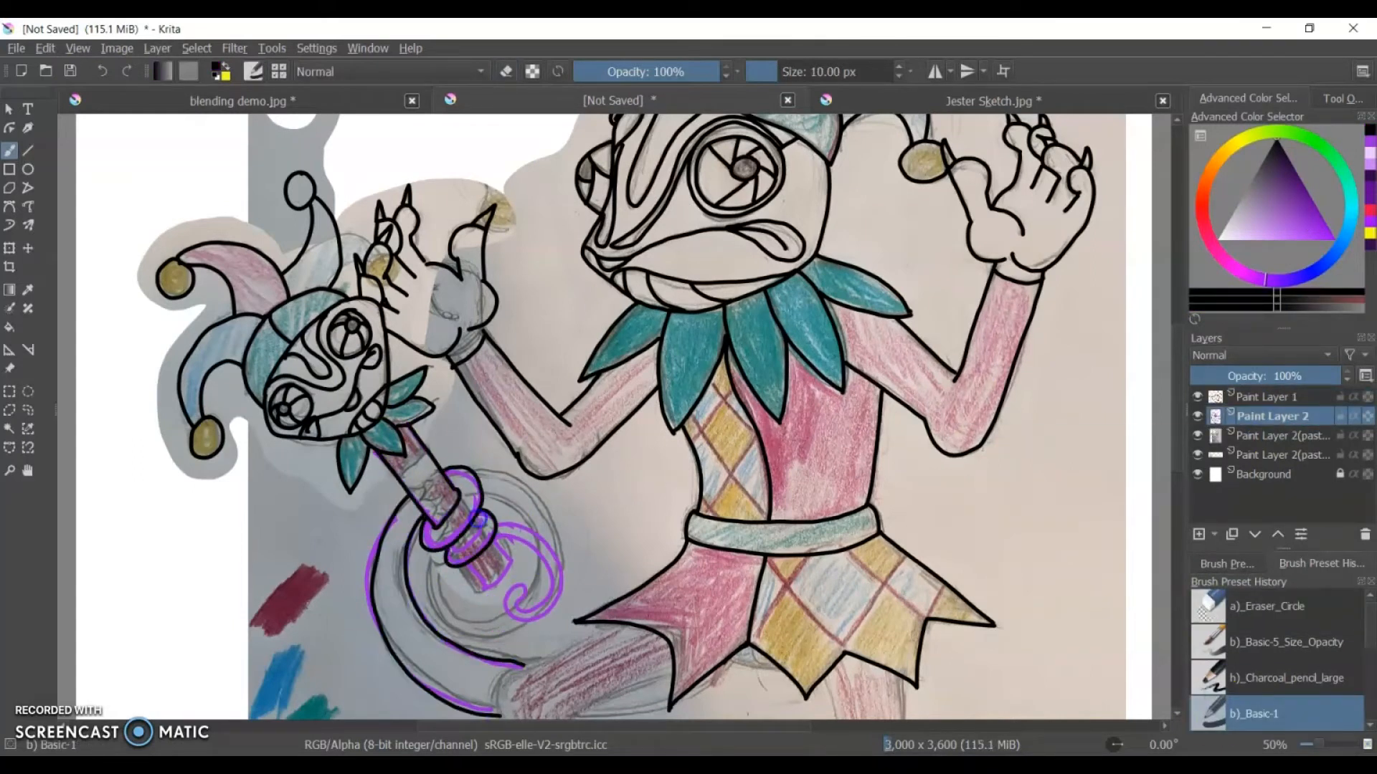
pyautogui.click(1197, 416)
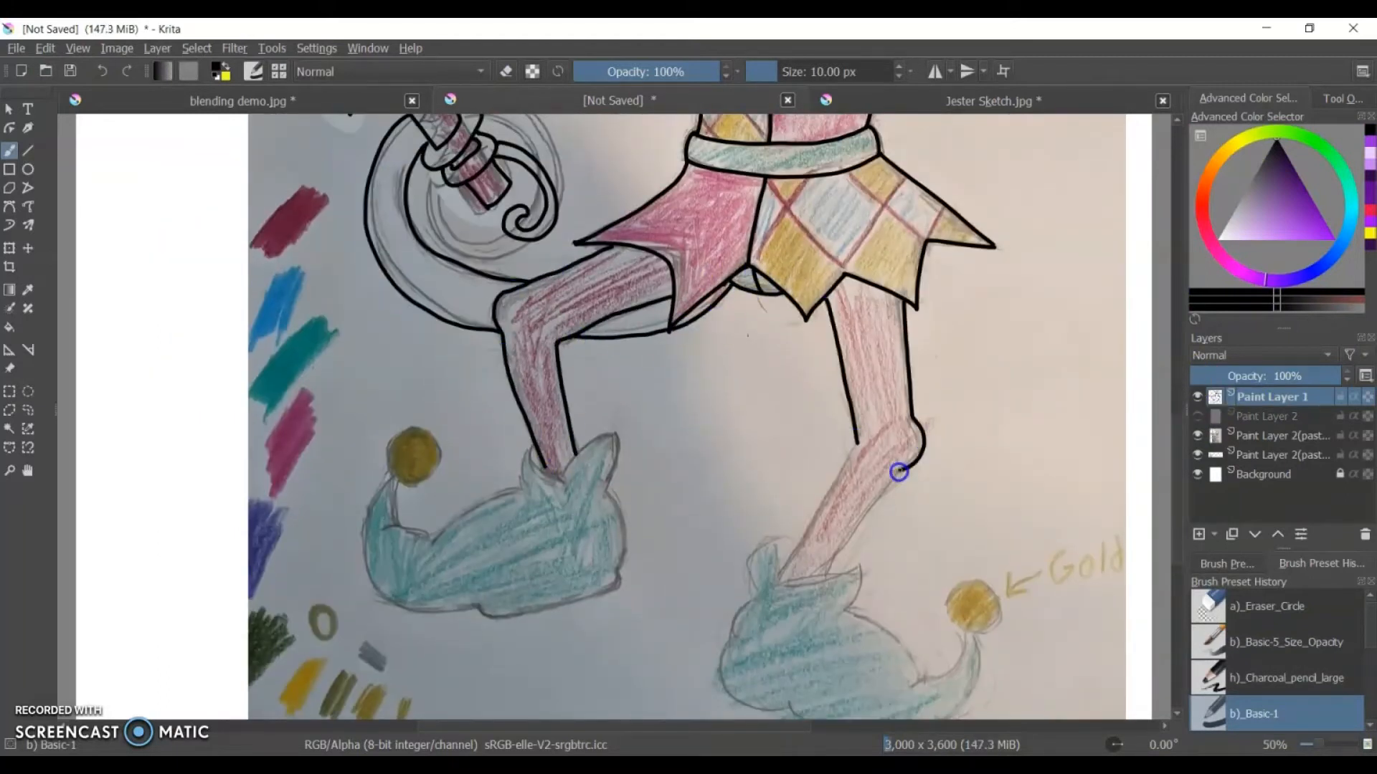
pyautogui.scroll(-3)
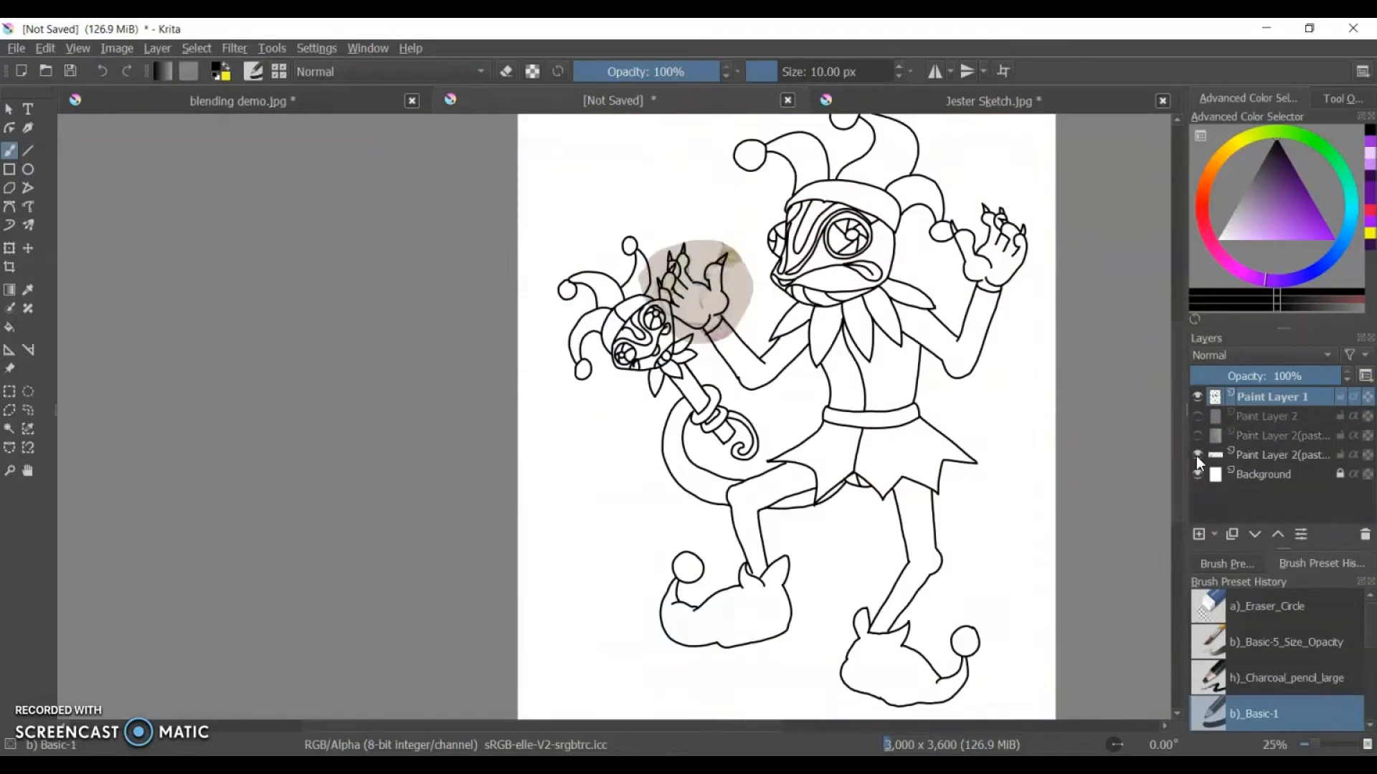
# Show the sketch again and fill the suit, hat and staff with deep magenta on a new layer.
pyautogui.click(615, 101)
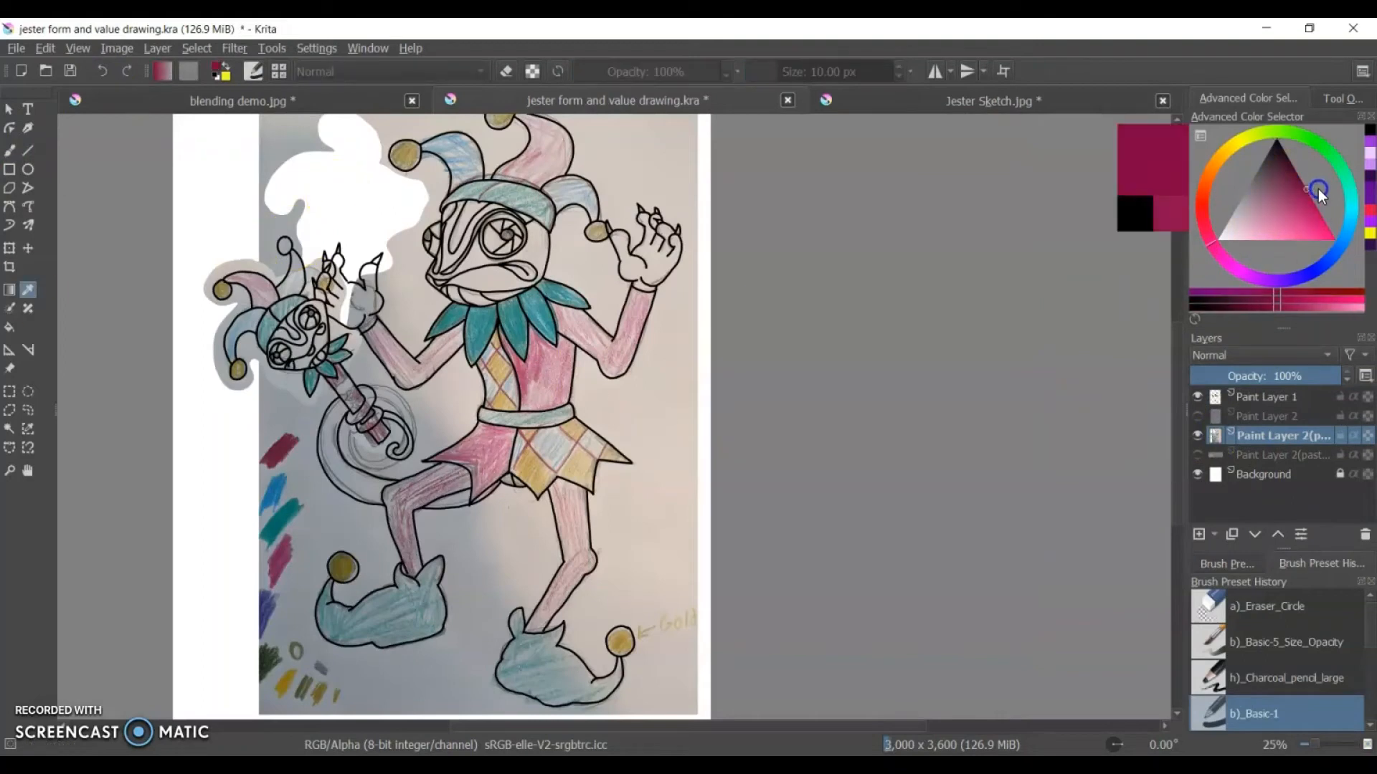
pyautogui.click(1229, 244)
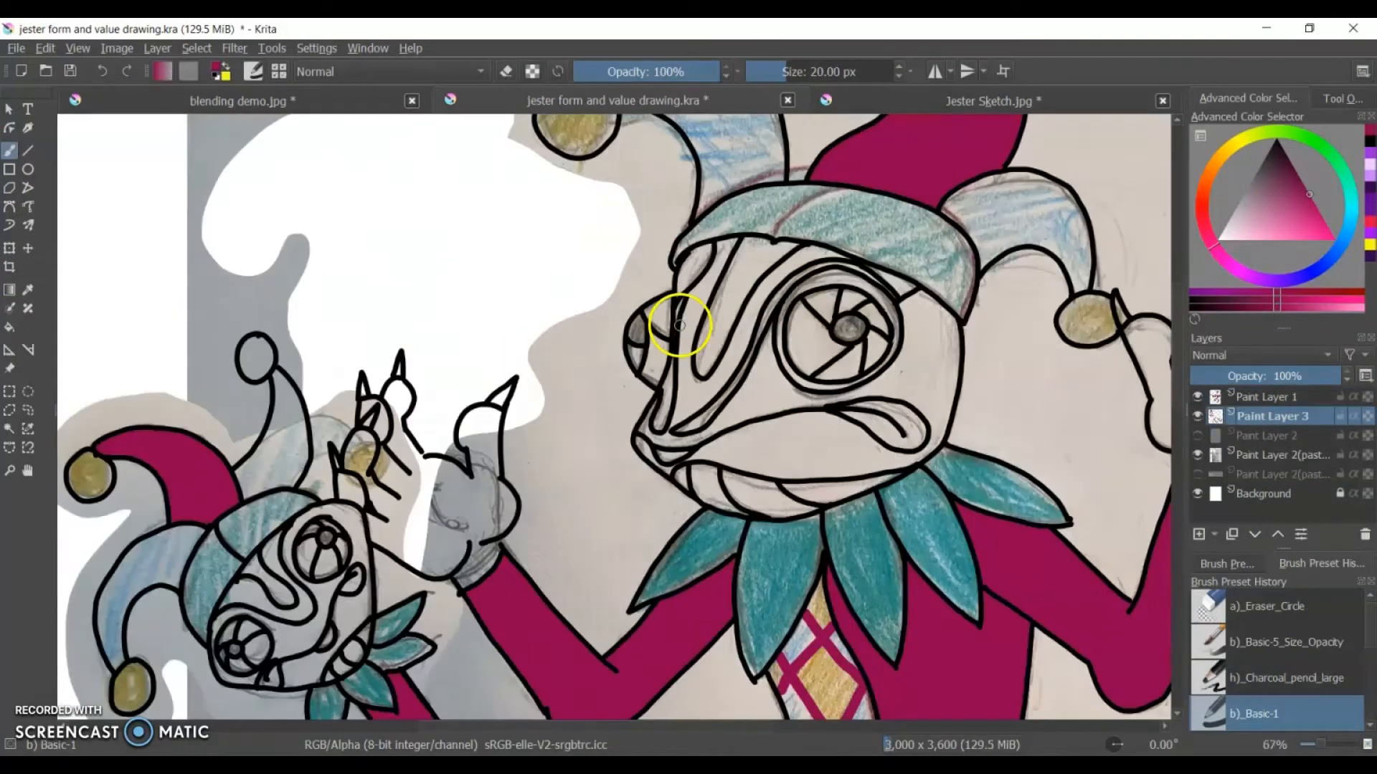
pyautogui.scroll(-3)
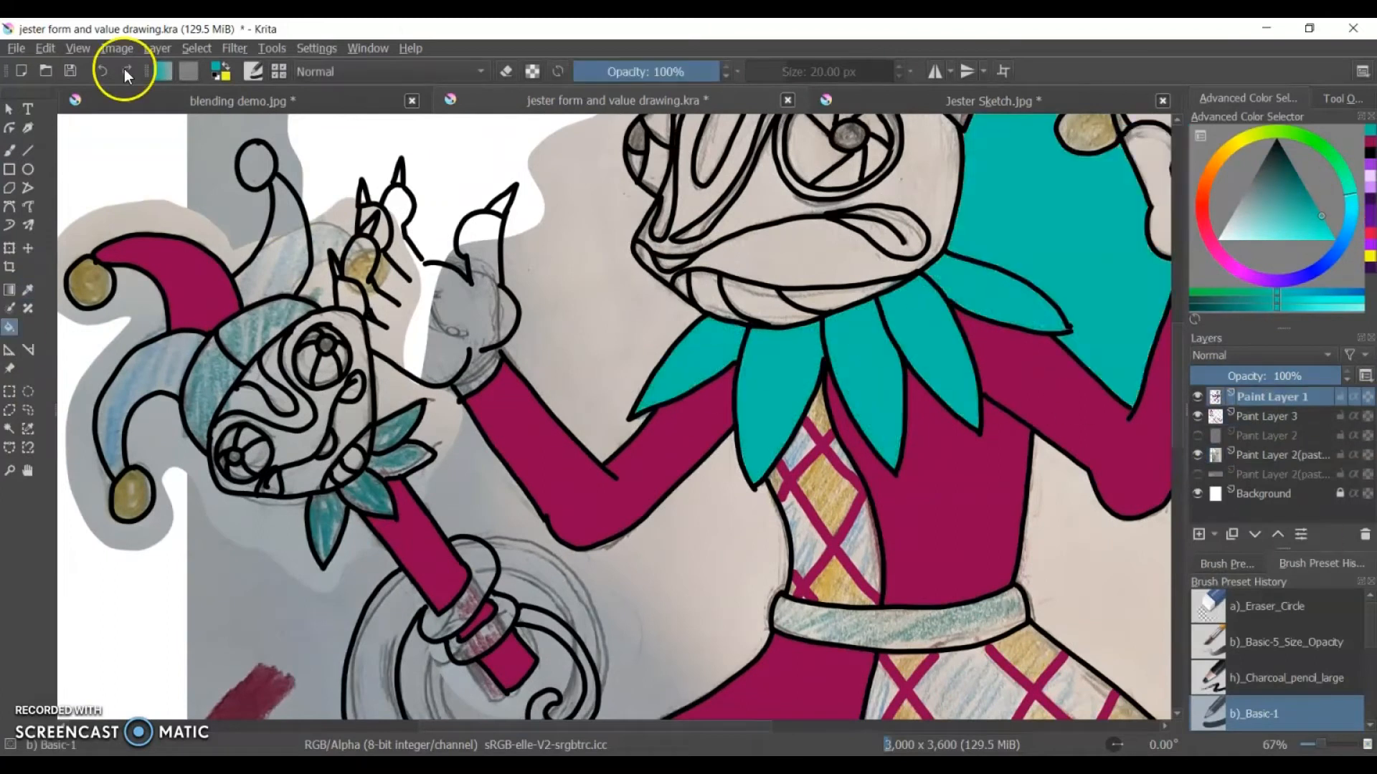
pyautogui.scroll(-3)
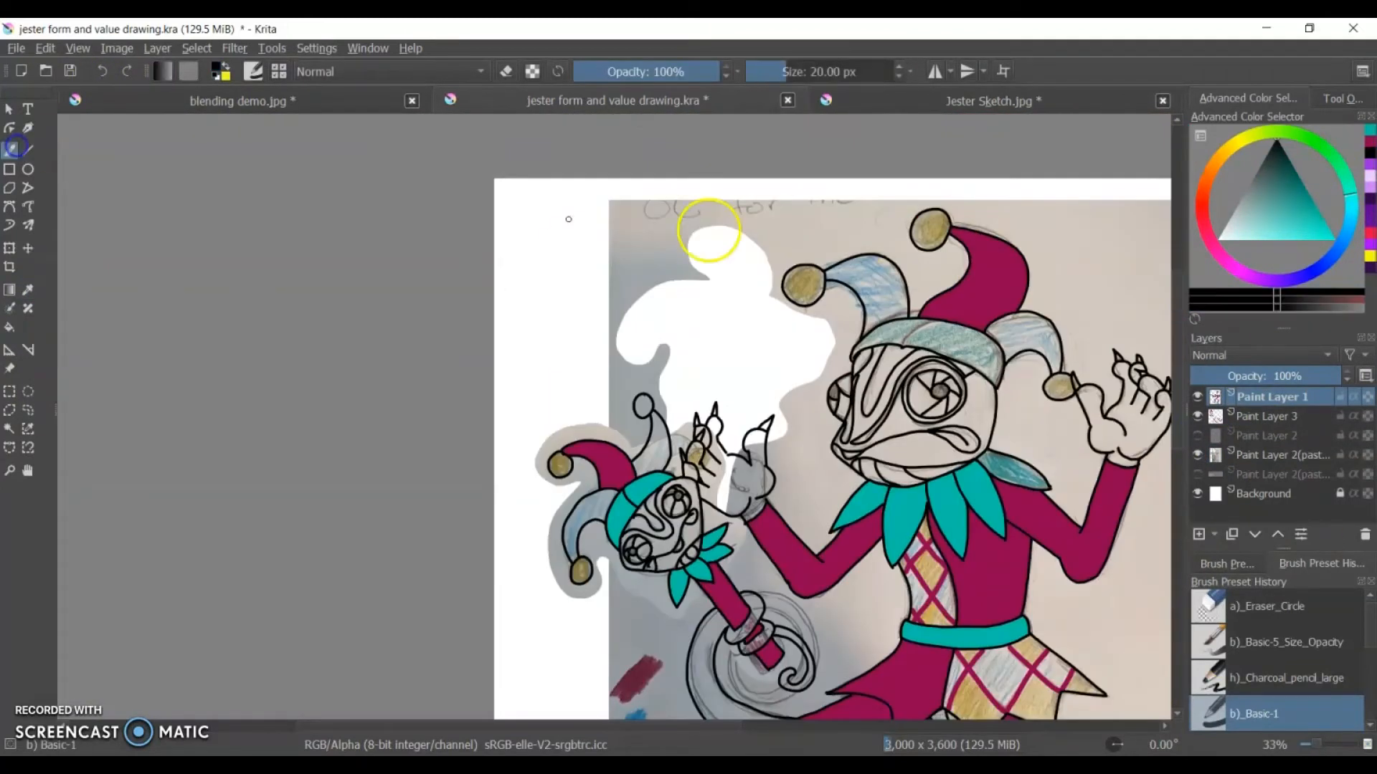
pyautogui.click(948, 351)
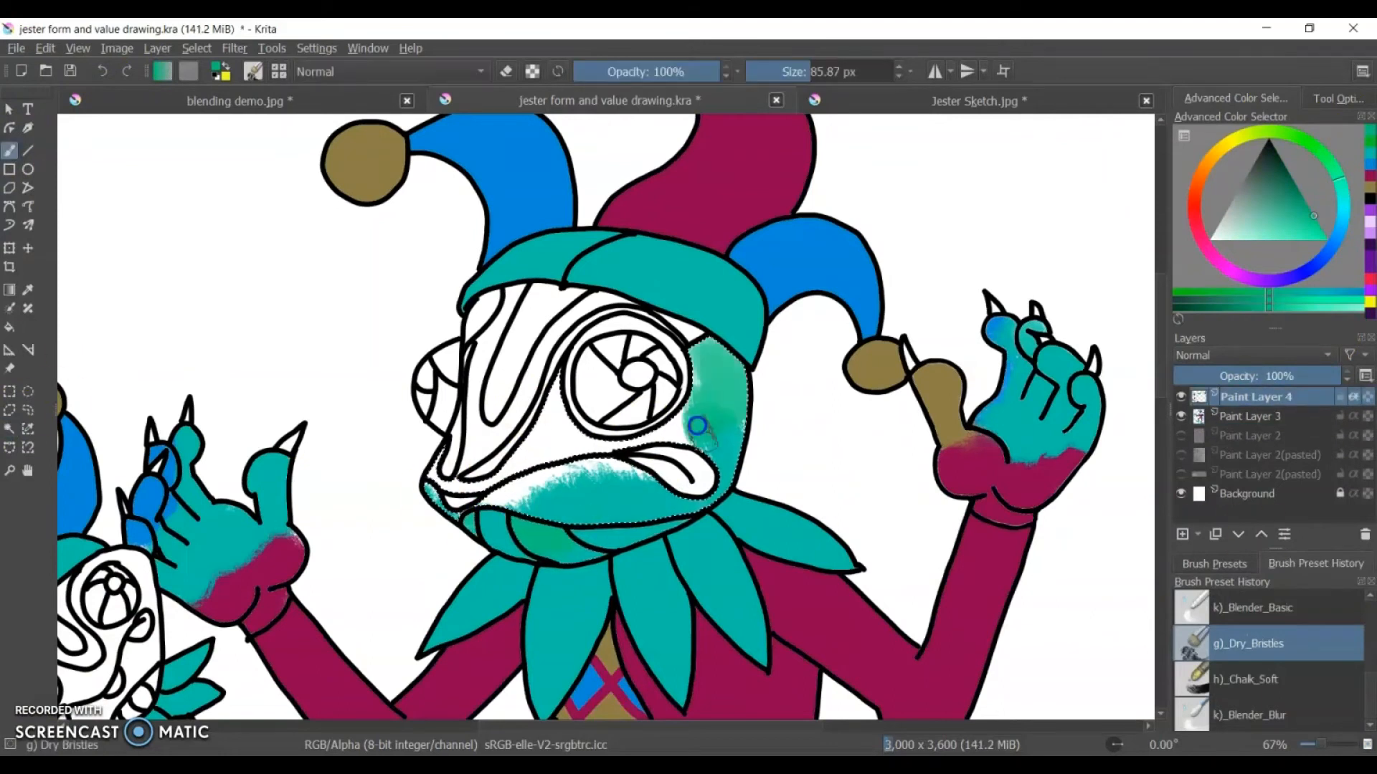
# Blend green shading into the teal of the chameleon's face with the Dry Bristles brush.
pyautogui.click(1256, 416)
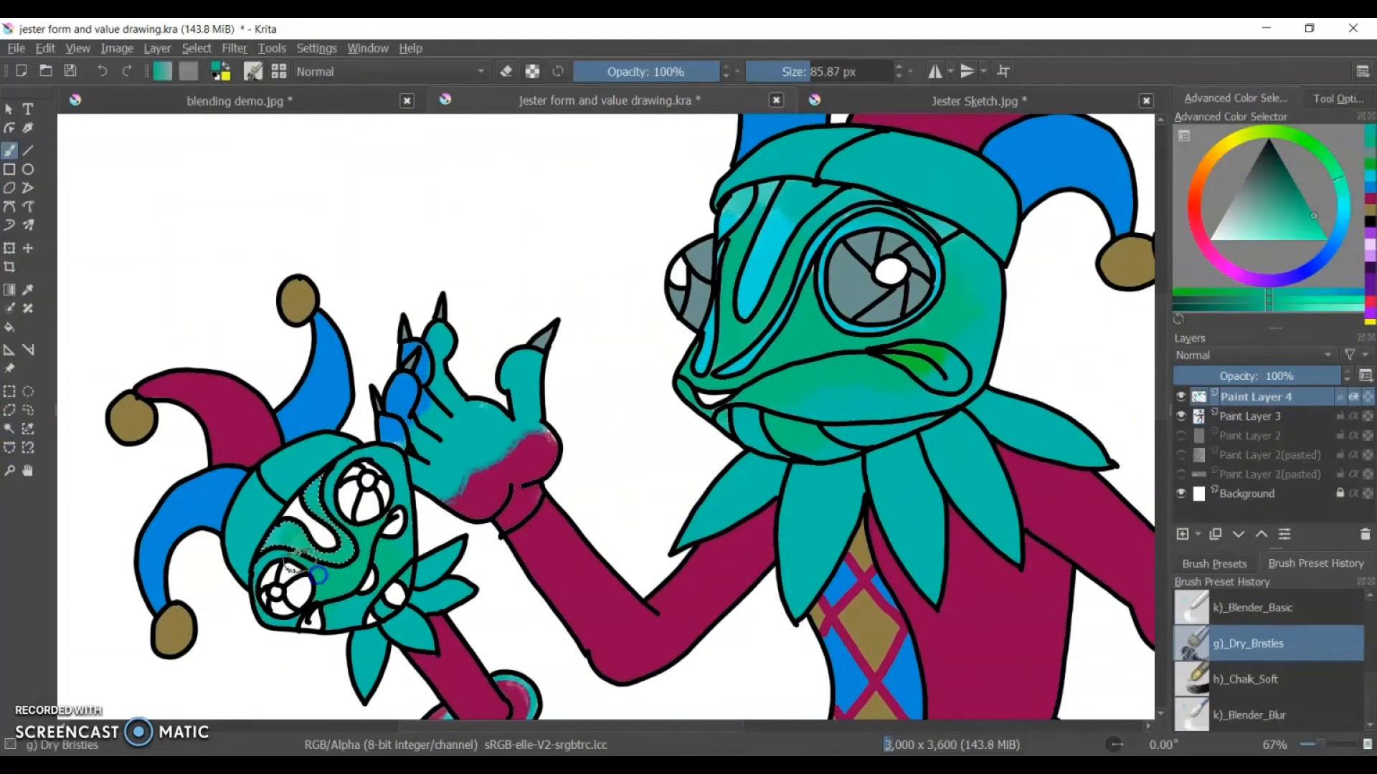
# Shade the puppet head's face green, then fill the chameleon's lower jaw with lighter blue.
pyautogui.click(1255, 416)
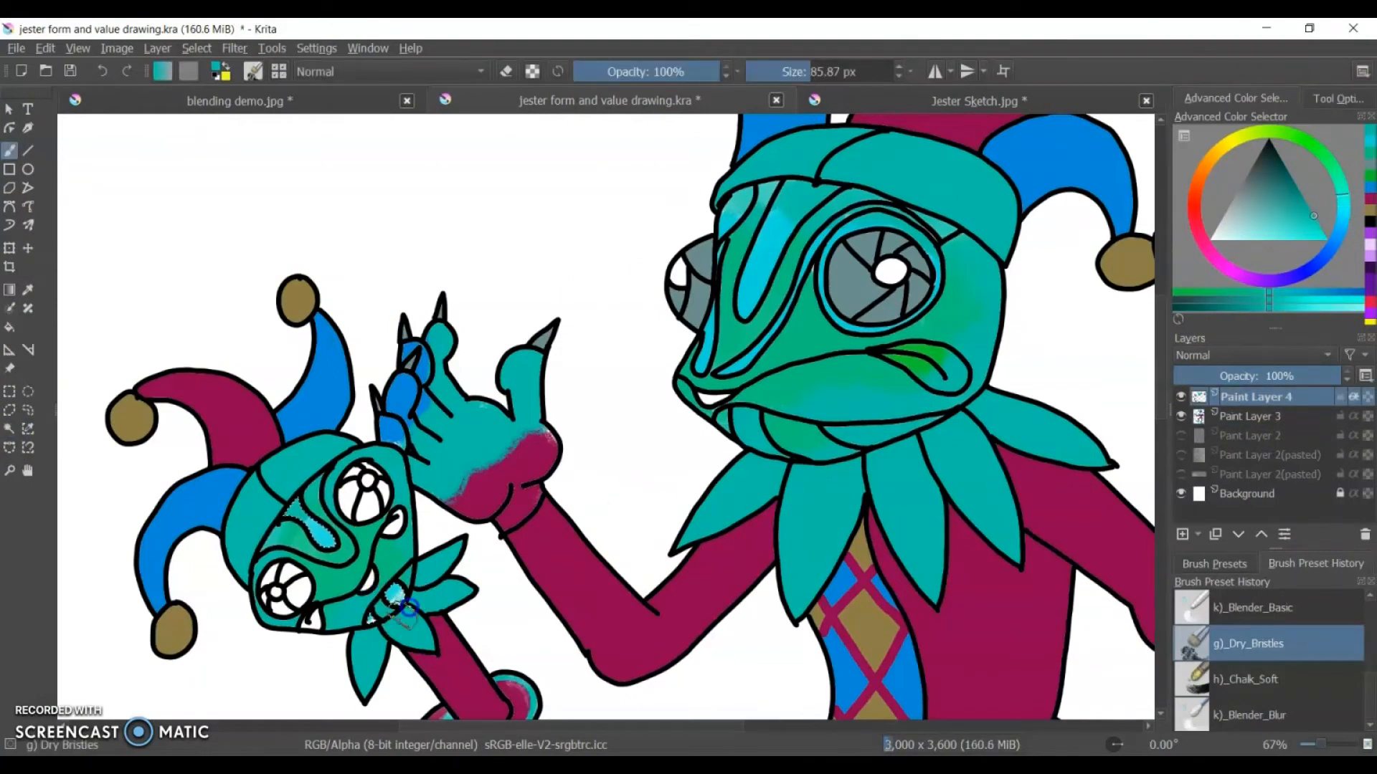
pyautogui.click(386, 532)
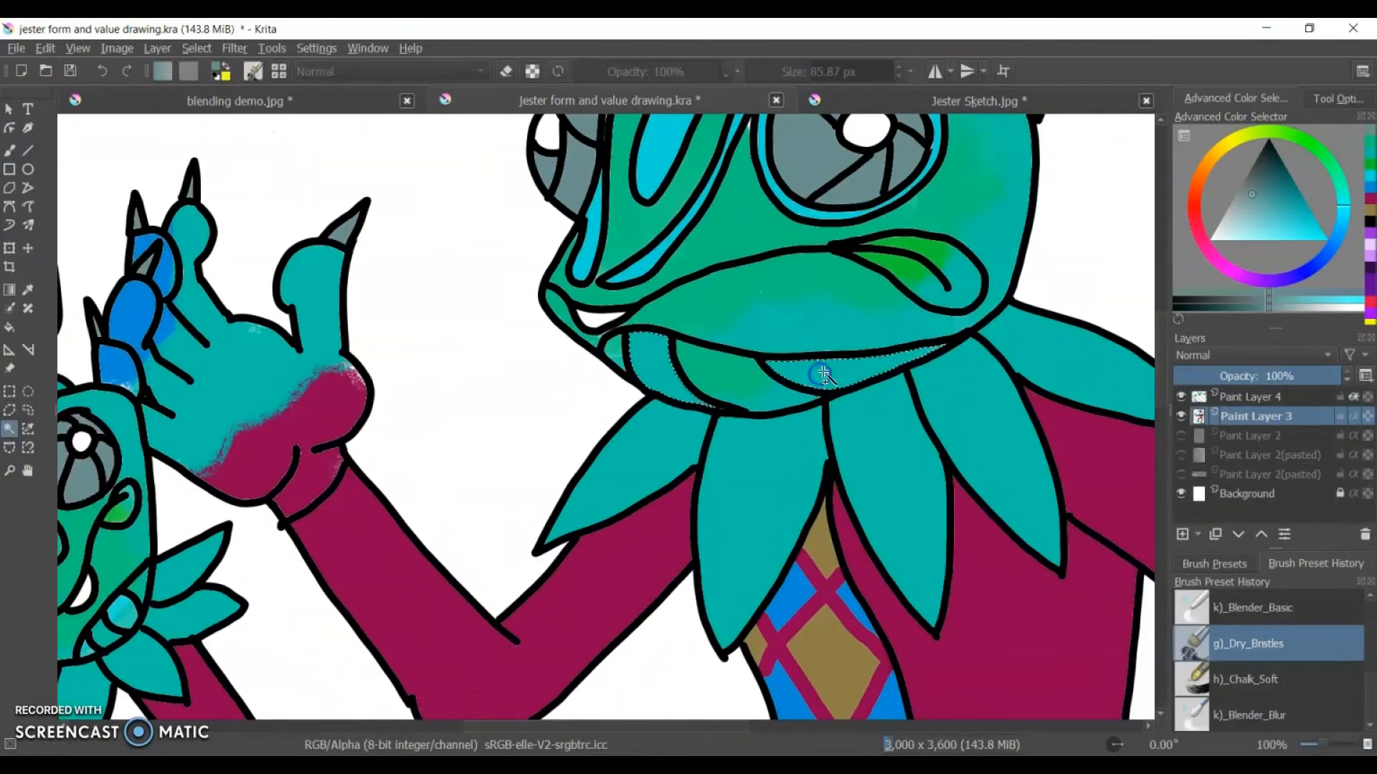
pyautogui.click(1255, 397)
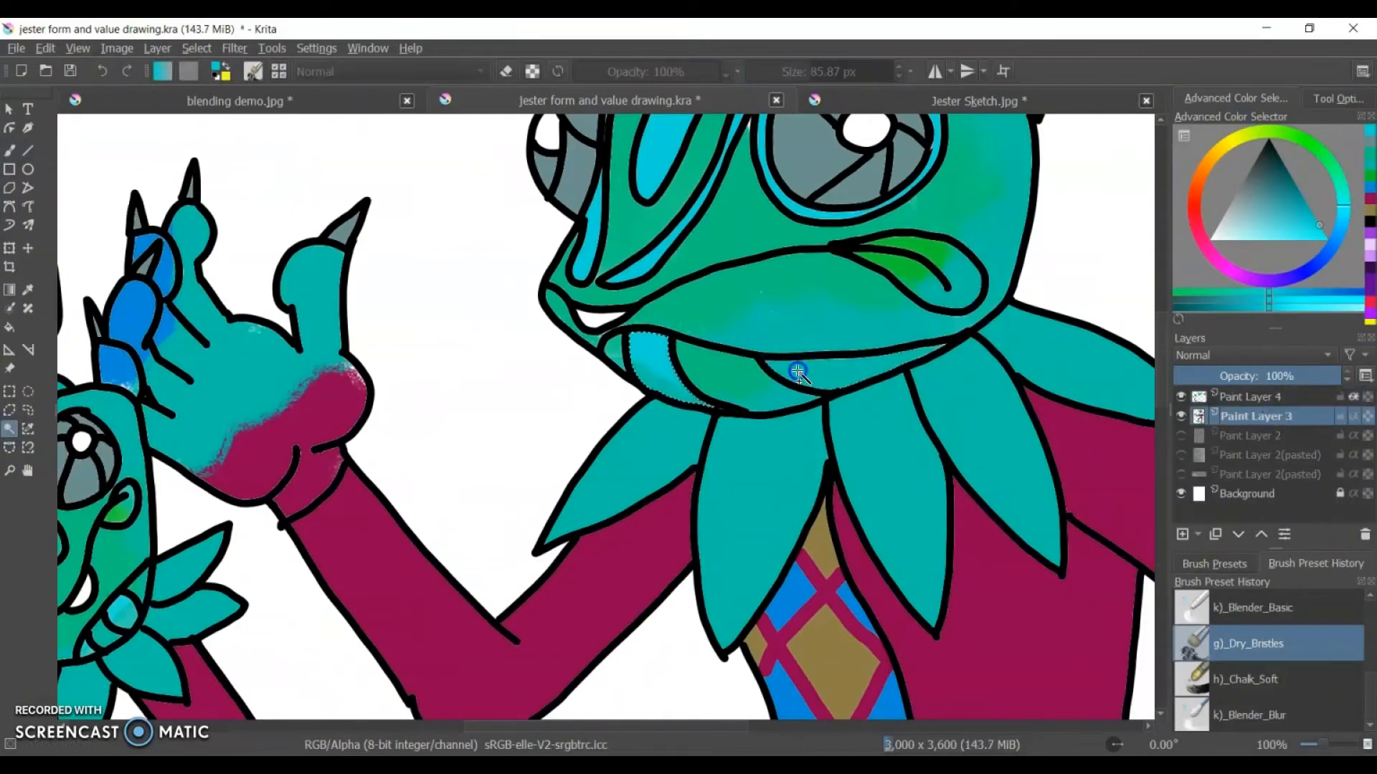
pyautogui.click(1256, 396)
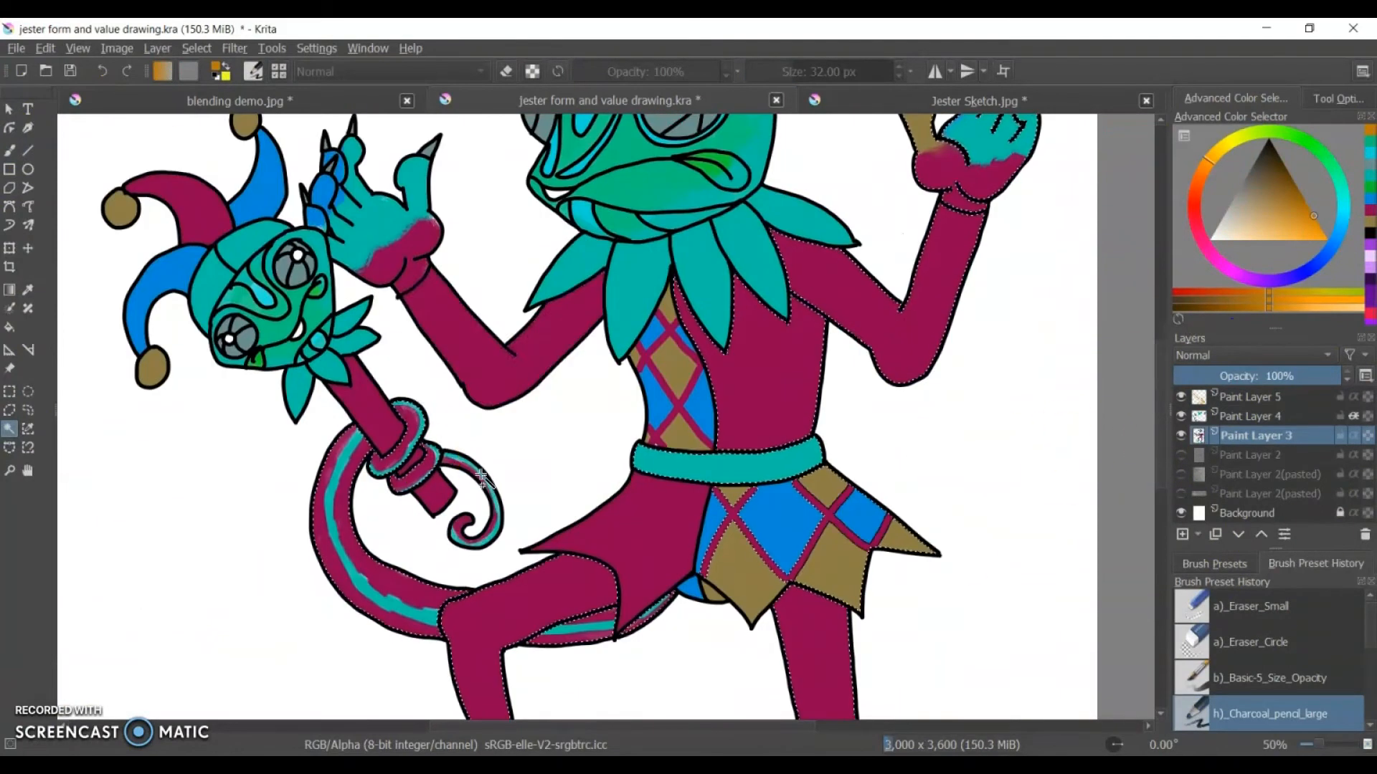
# Brush darker magenta shadows along the torso and raised arm on a new paint layer.
pyautogui.click(1256, 396)
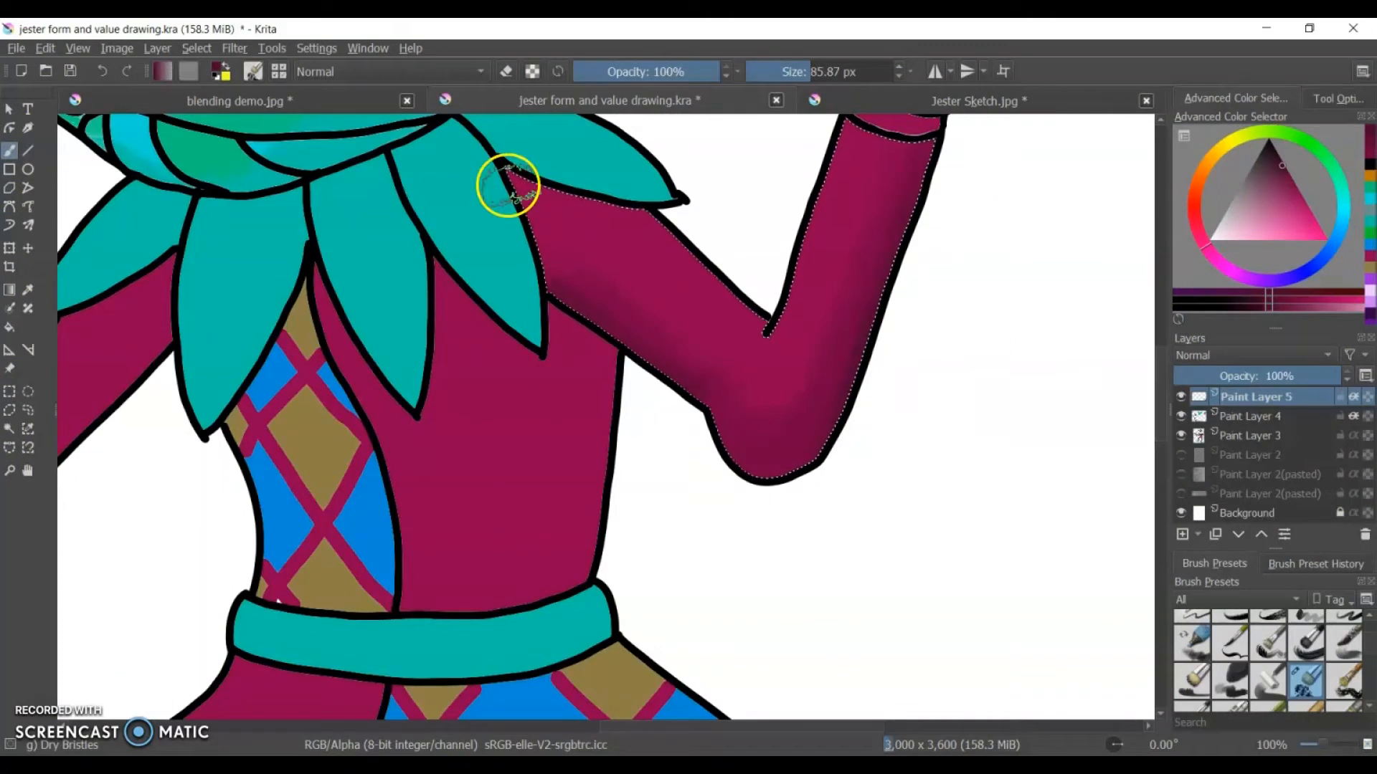
pyautogui.scroll(-3)
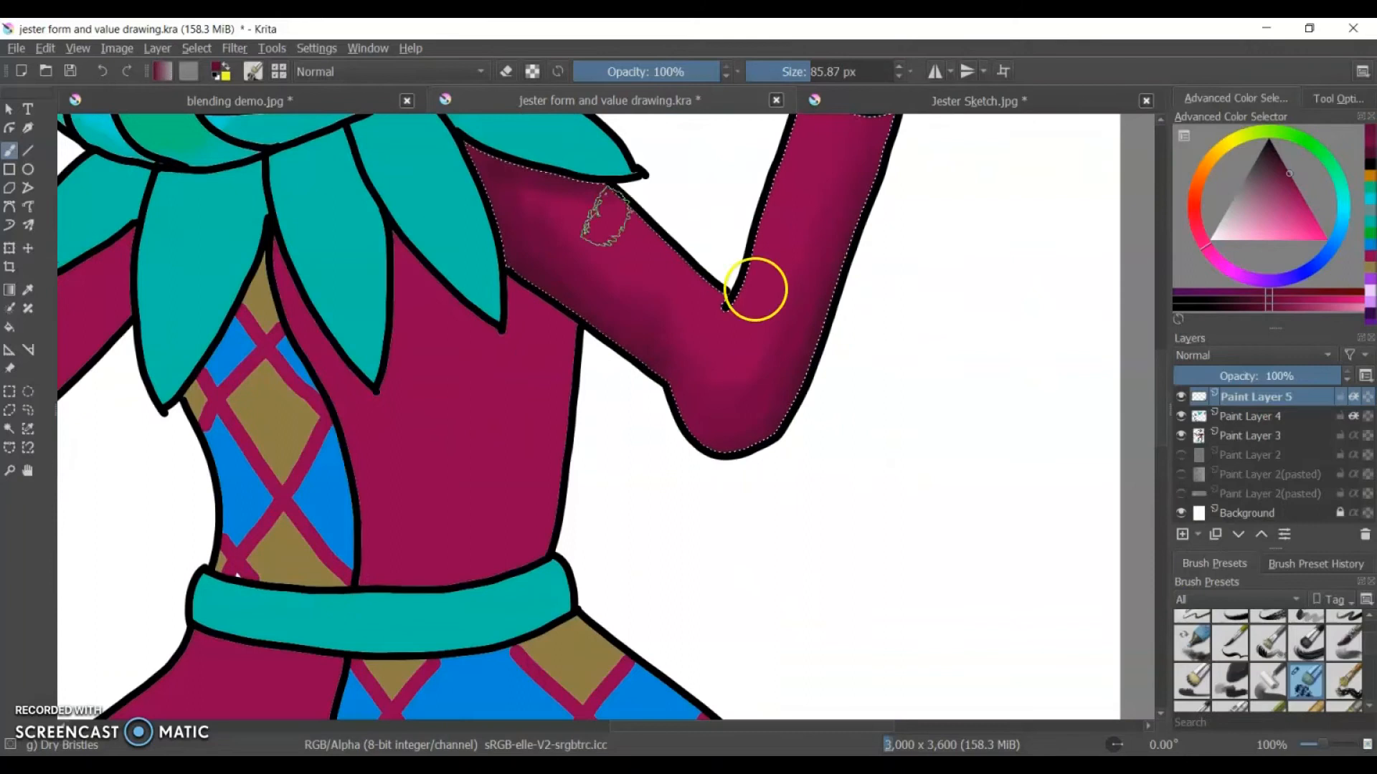
pyautogui.scroll(-3)
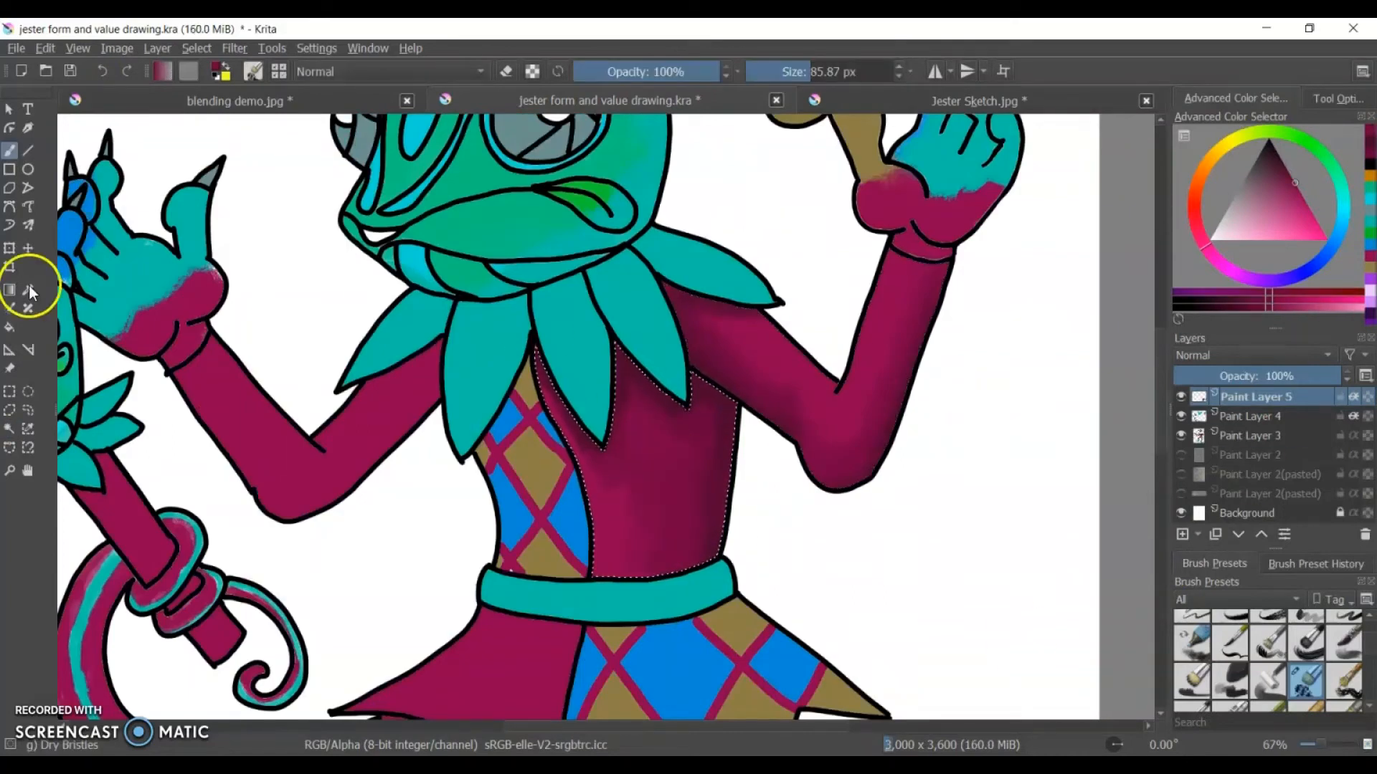
pyautogui.scroll(-3)
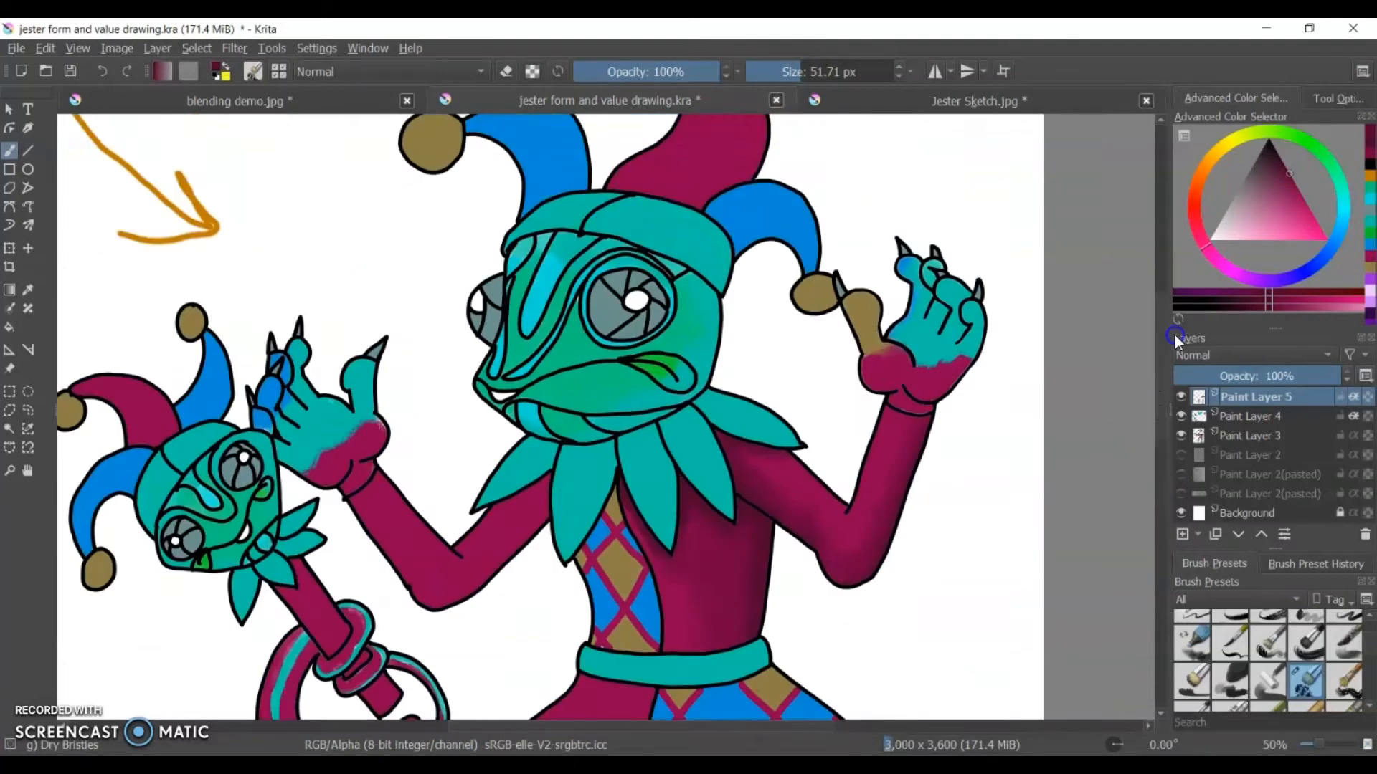
# Deepen dark magenta shading on the other arm, chest and wrist cuffs.
pyautogui.scroll(-3)
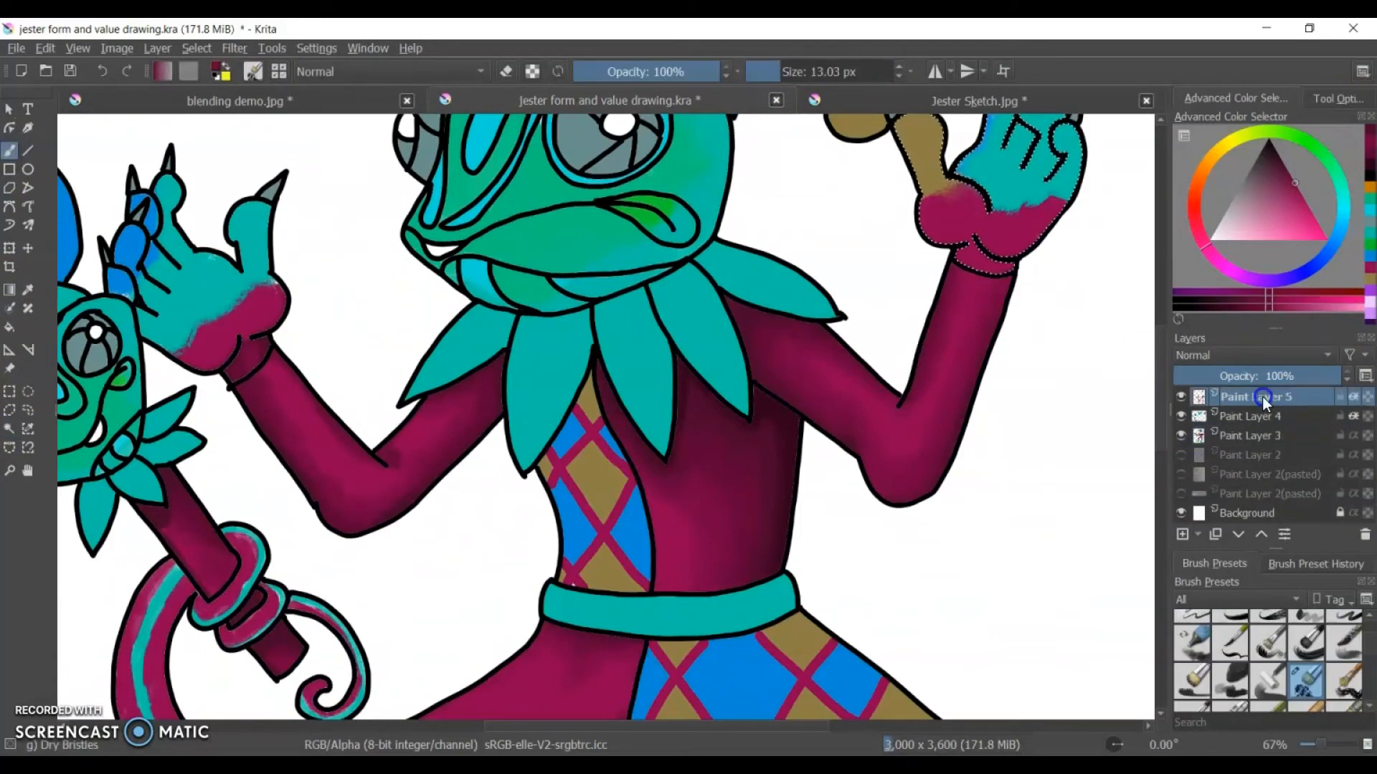
pyautogui.click(246, 329)
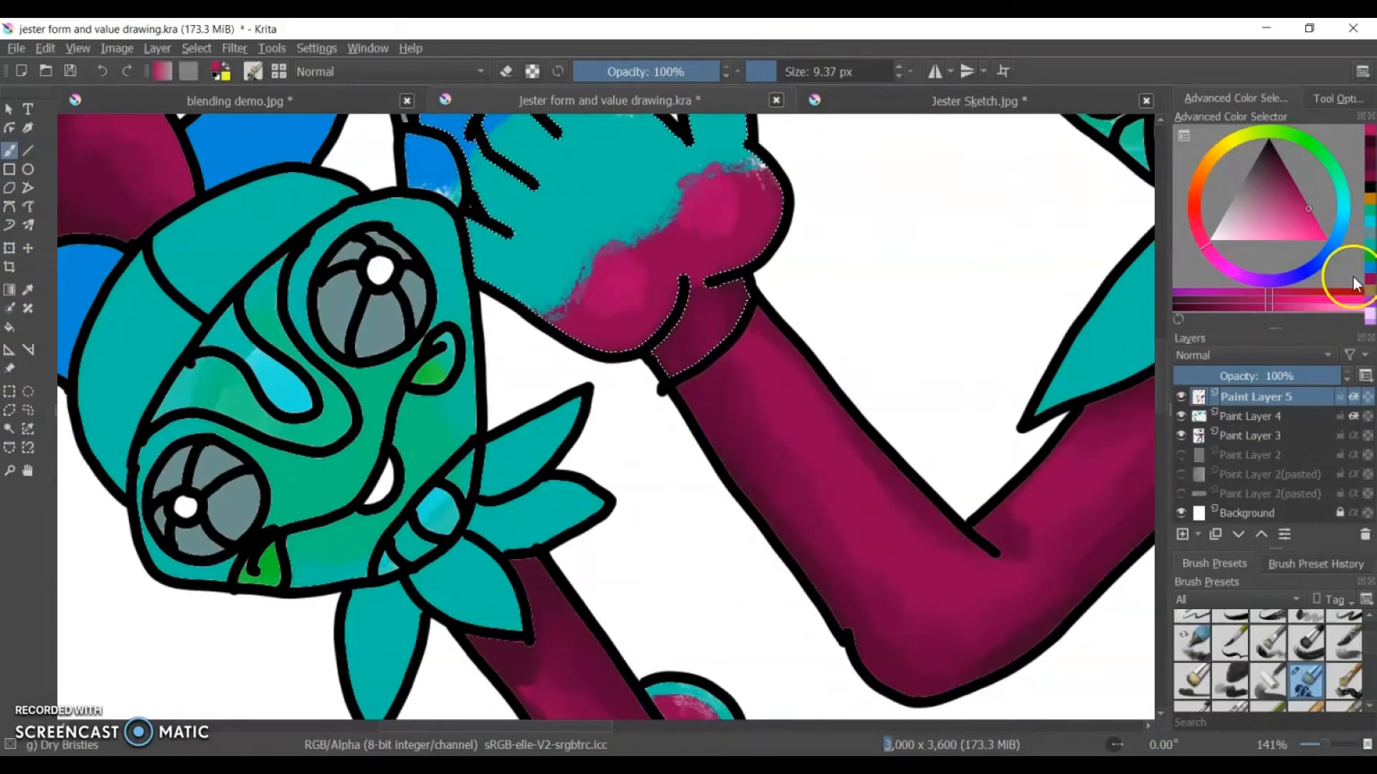
# Shade the puppet's knuckles and magenta hat, then select both teal slippers for shading.
pyautogui.scroll(-3)
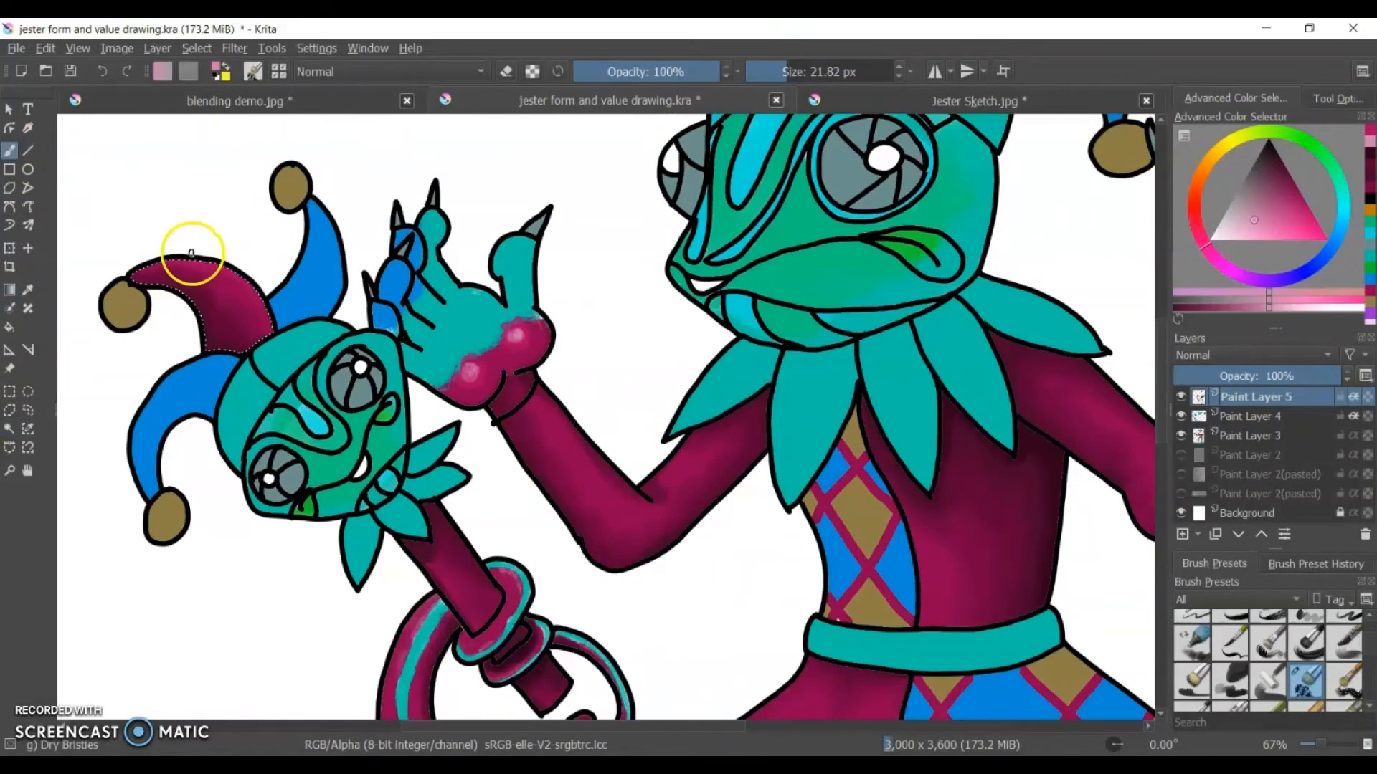
pyautogui.click(1255, 435)
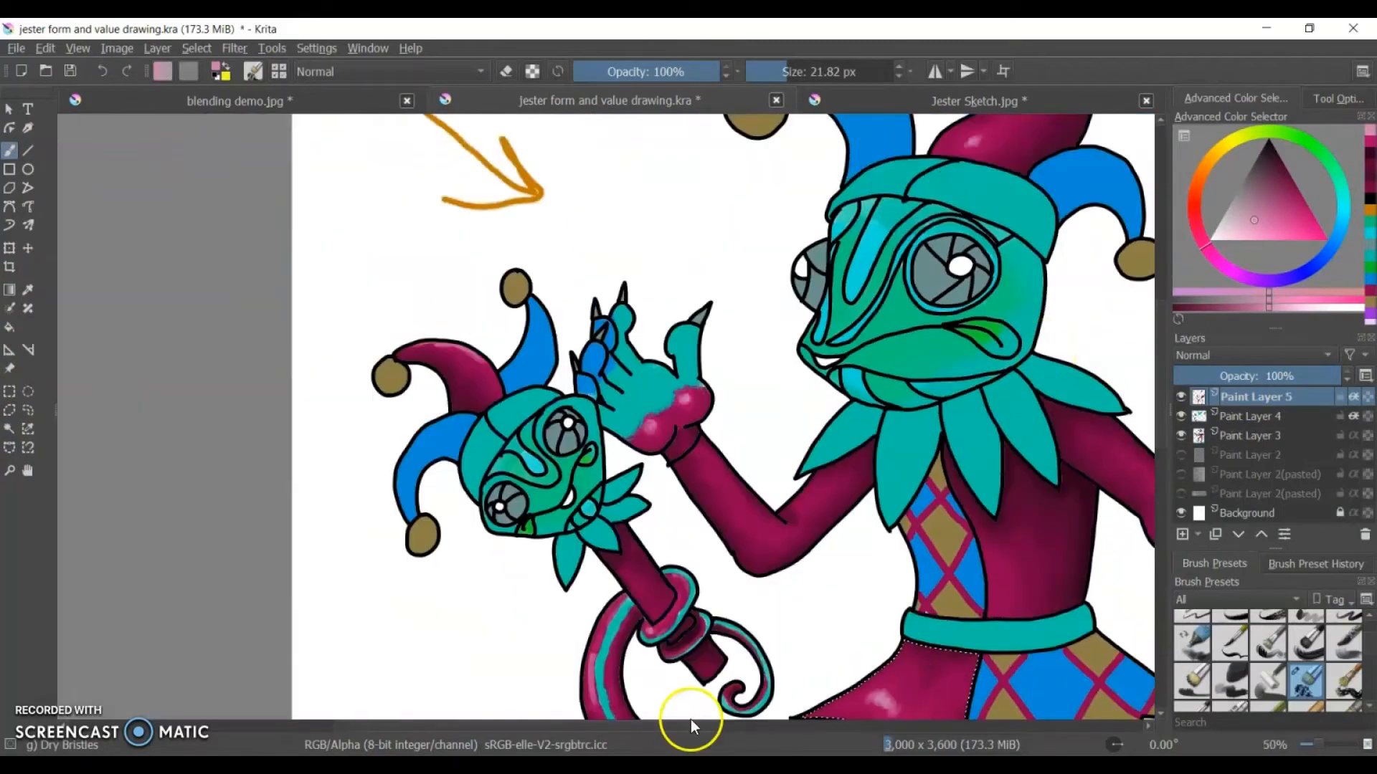
pyautogui.click(1255, 435)
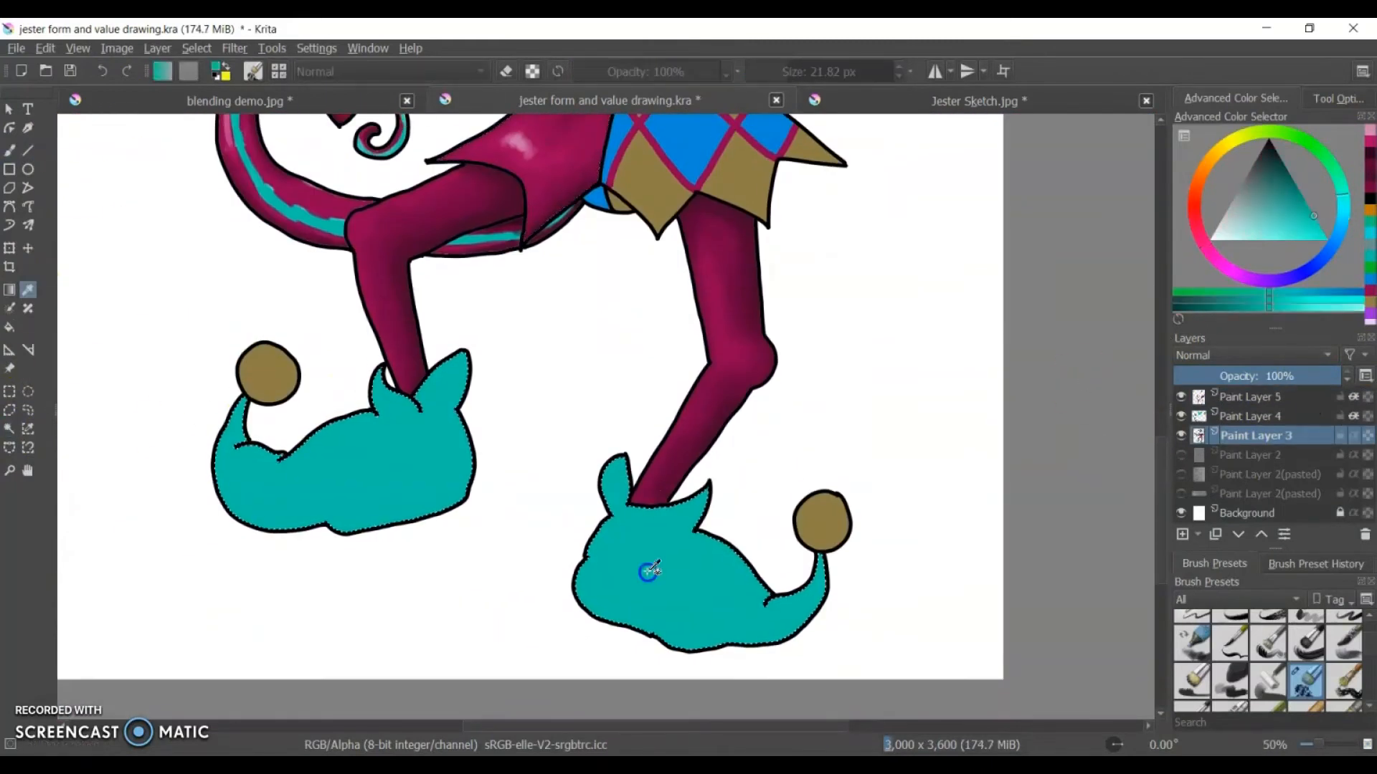
# Sample the slipper teal and brush darker shading along the right slipper's edge.
pyautogui.click(1251, 396)
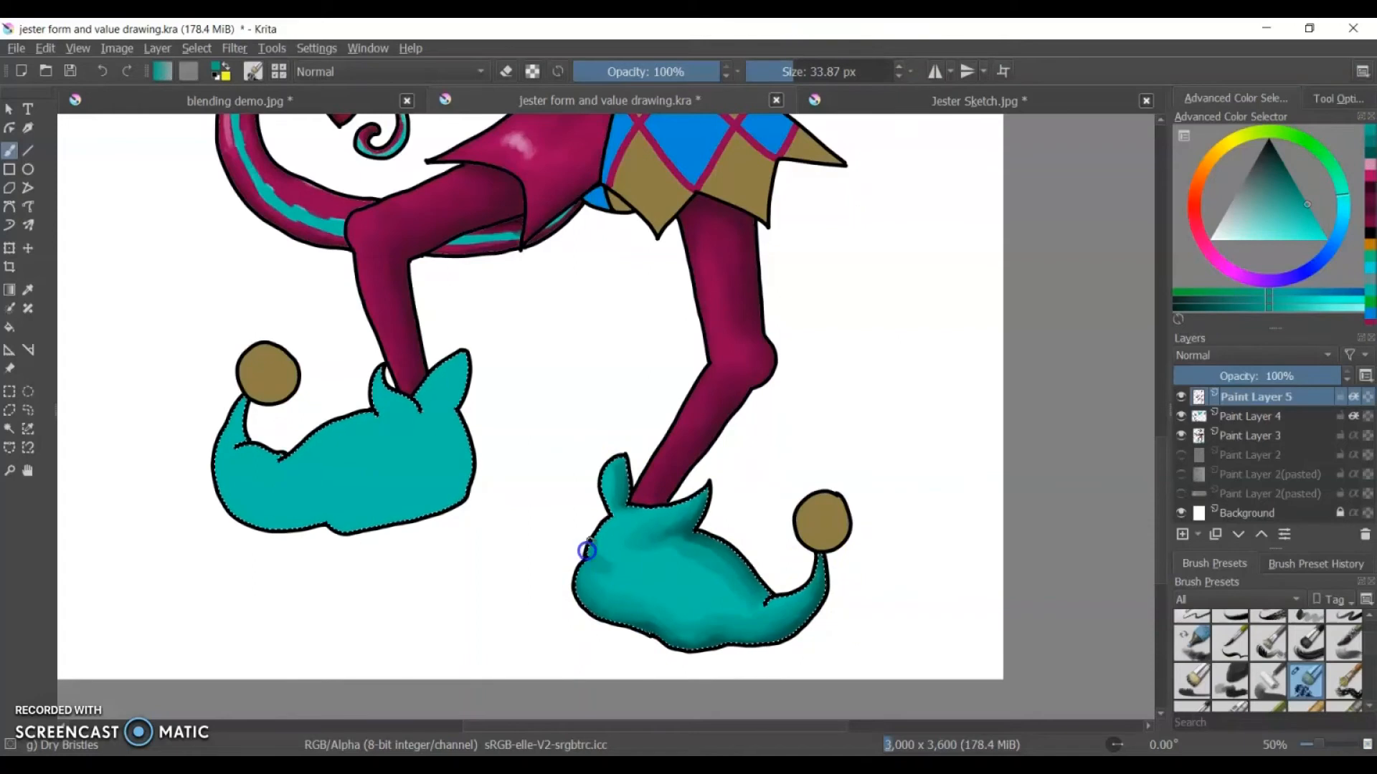
pyautogui.click(586, 552)
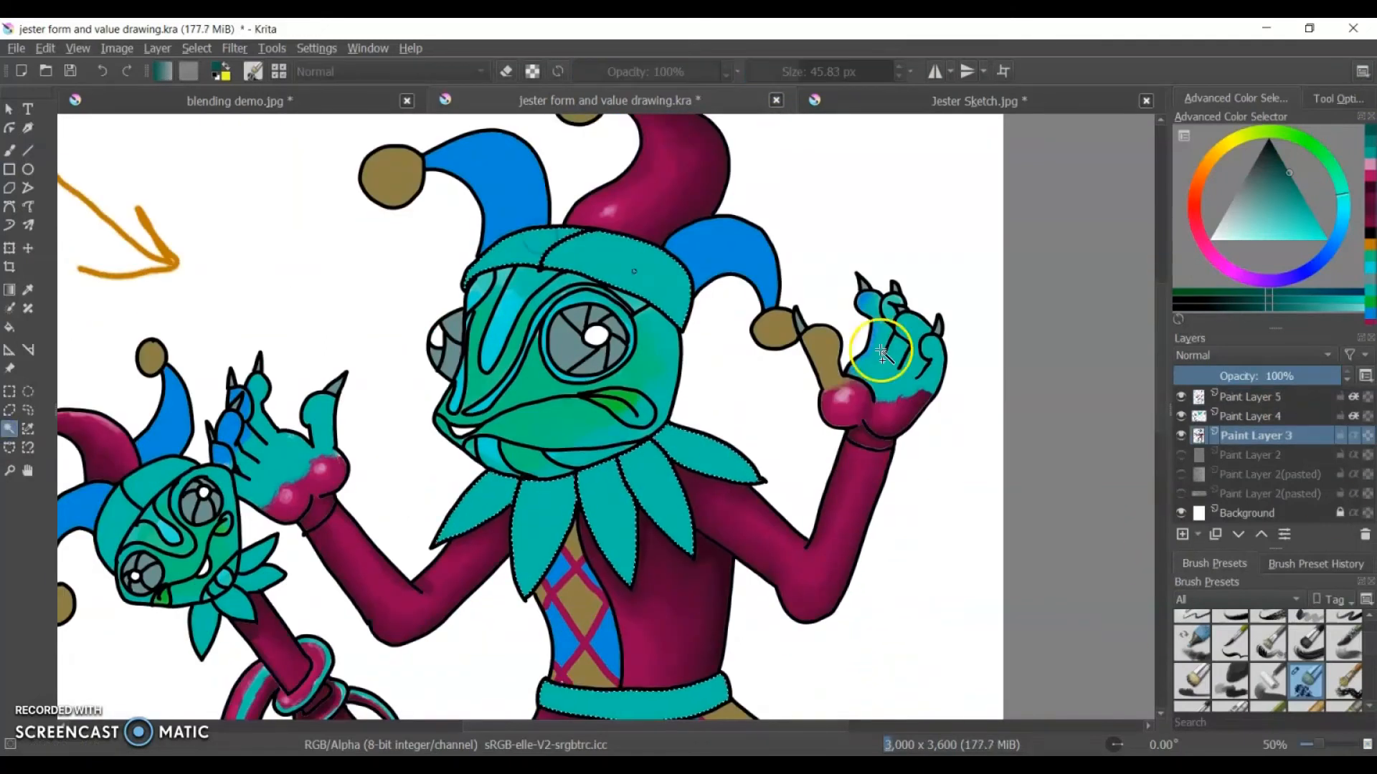
pyautogui.scroll(-3)
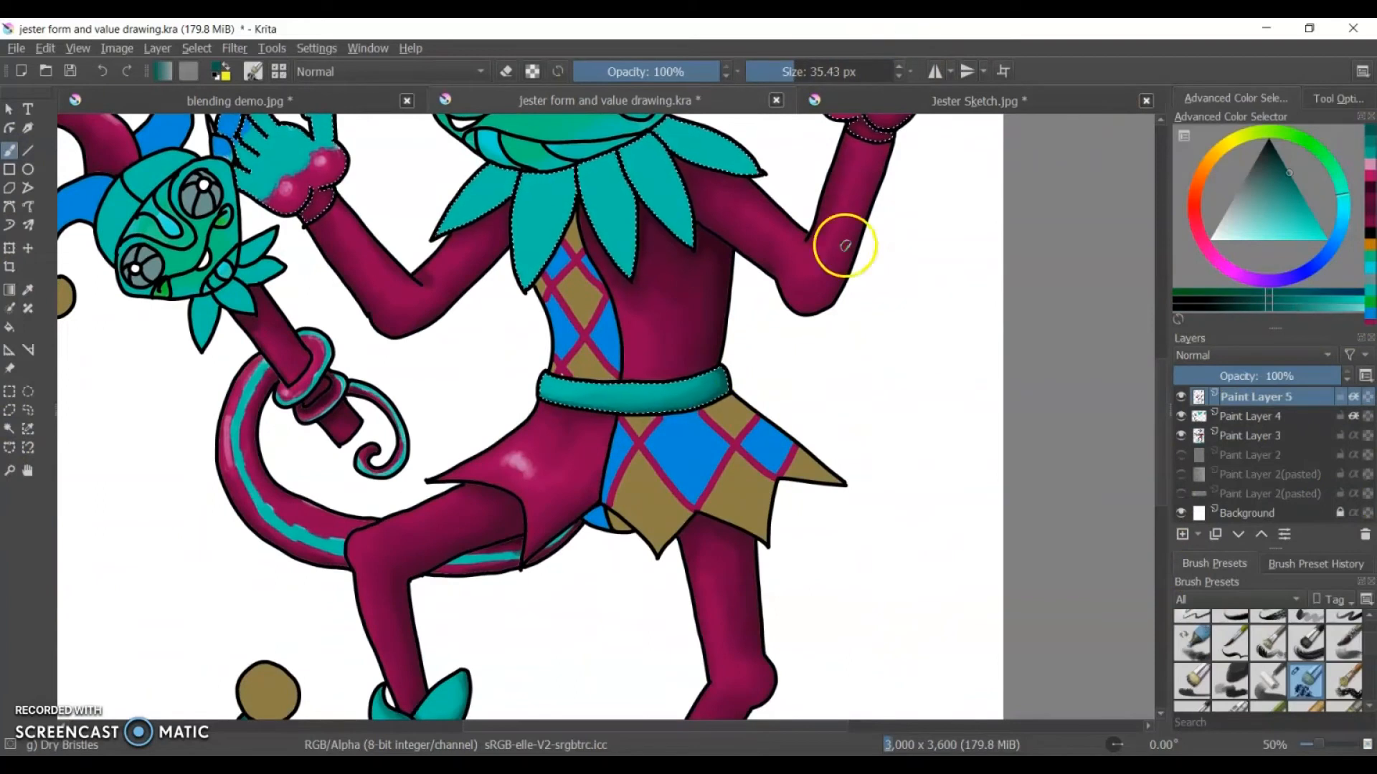
# Select the collar leaves and shade their edges with darker teal.
pyautogui.click(1255, 436)
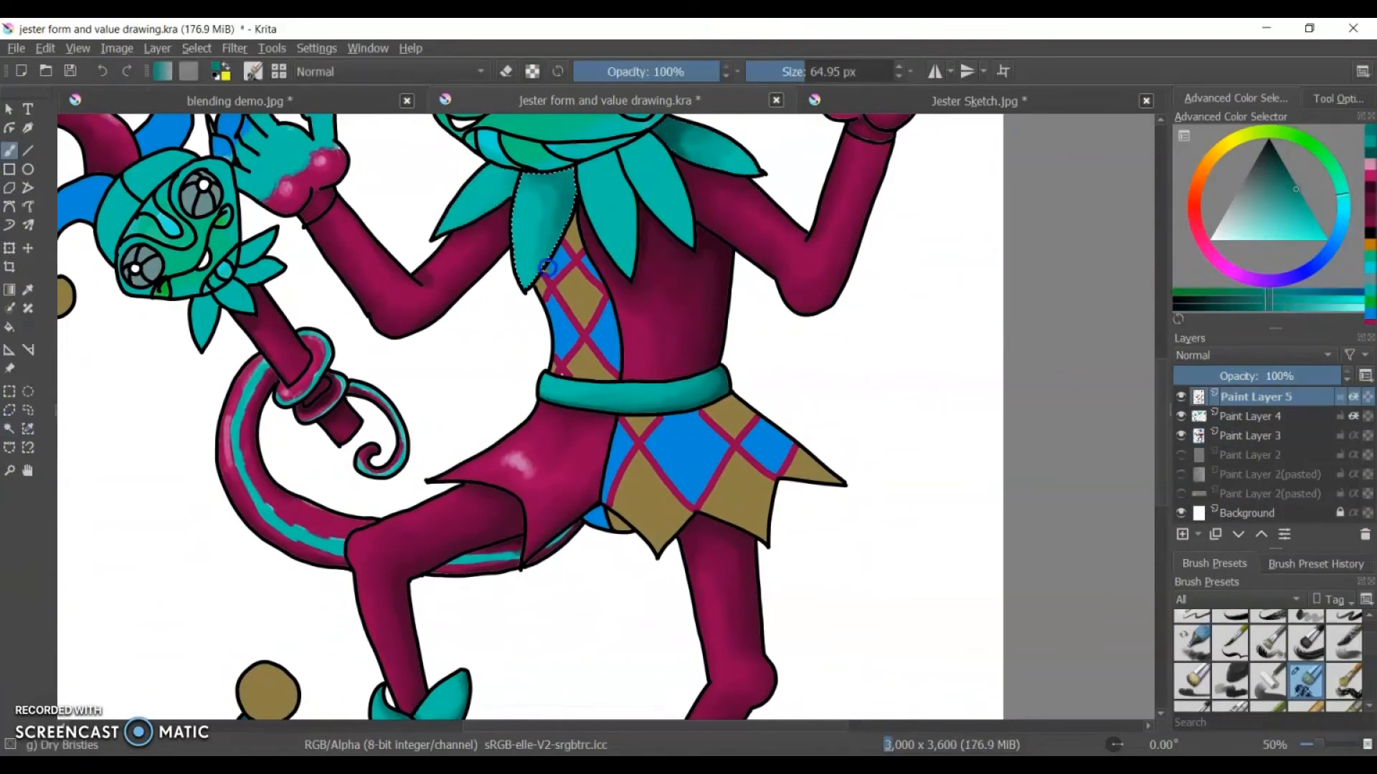
pyautogui.moveTo(1256, 396)
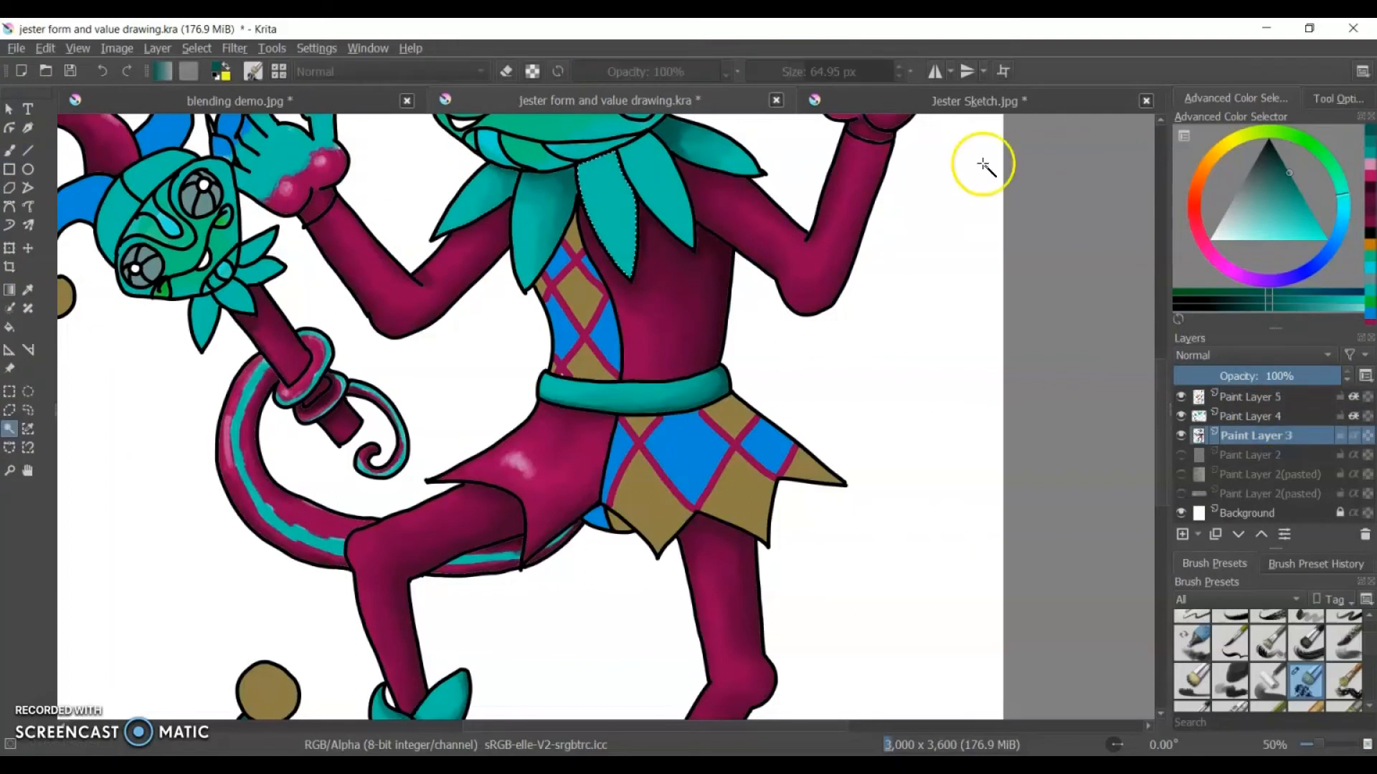
pyautogui.click(1256, 396)
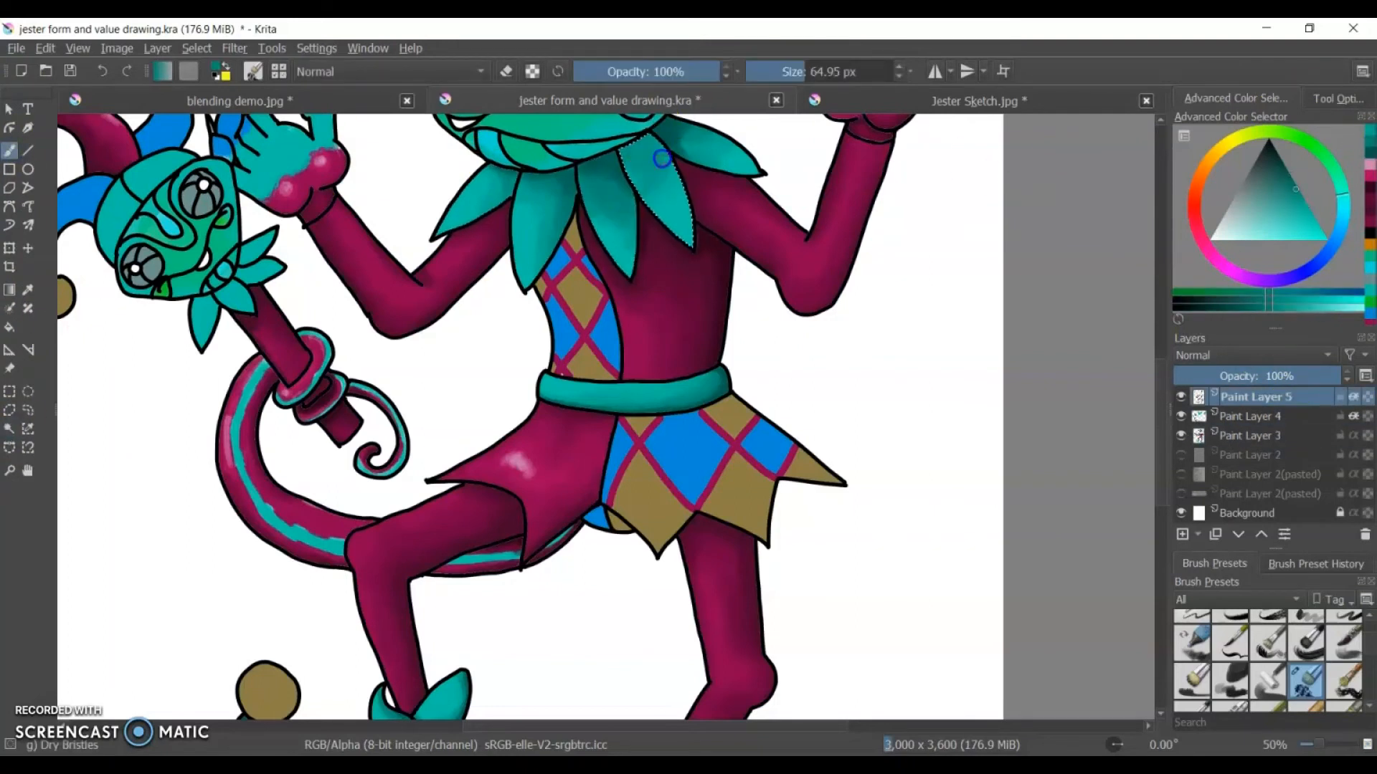
pyautogui.scroll(-3)
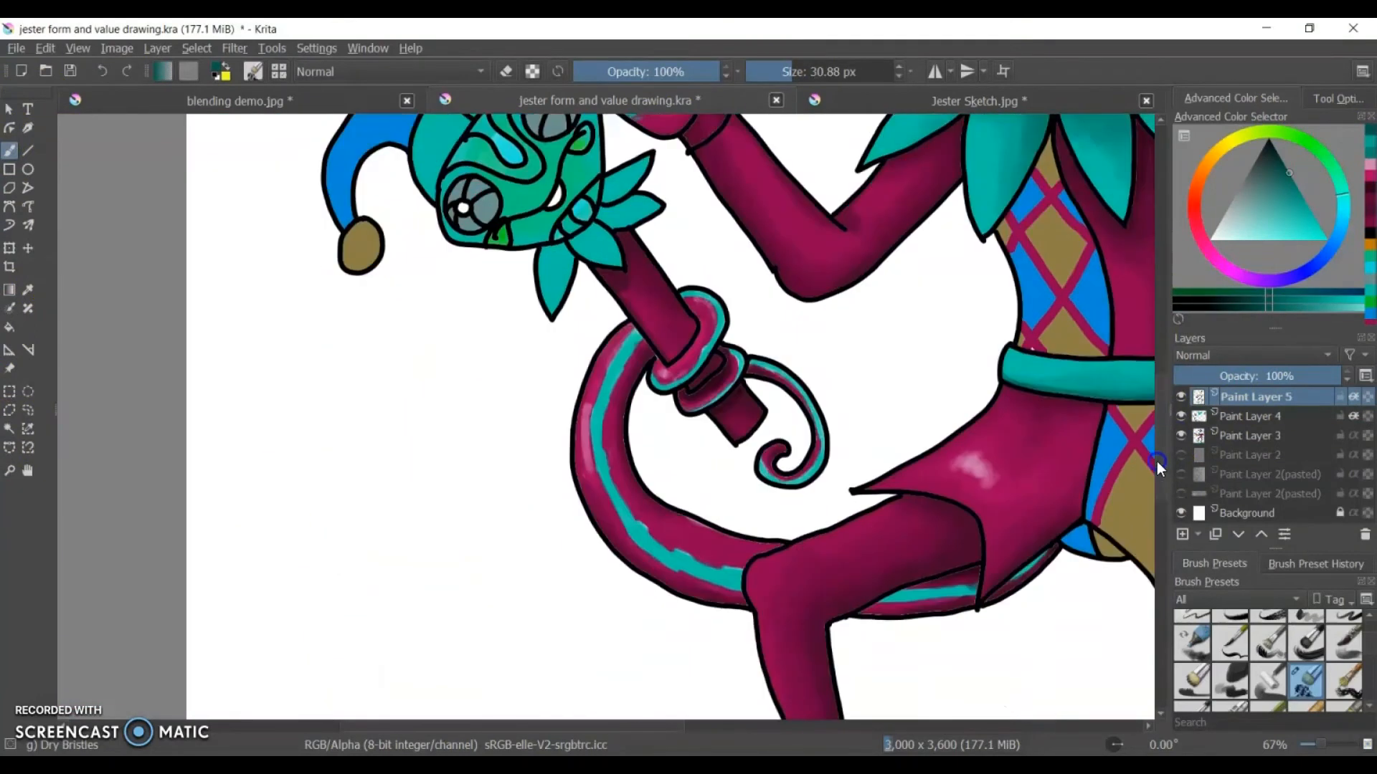
# Shade the puppet's face and collar leaves with Dry Bristles, then erase stray paint on its hand.
pyautogui.click(1249, 435)
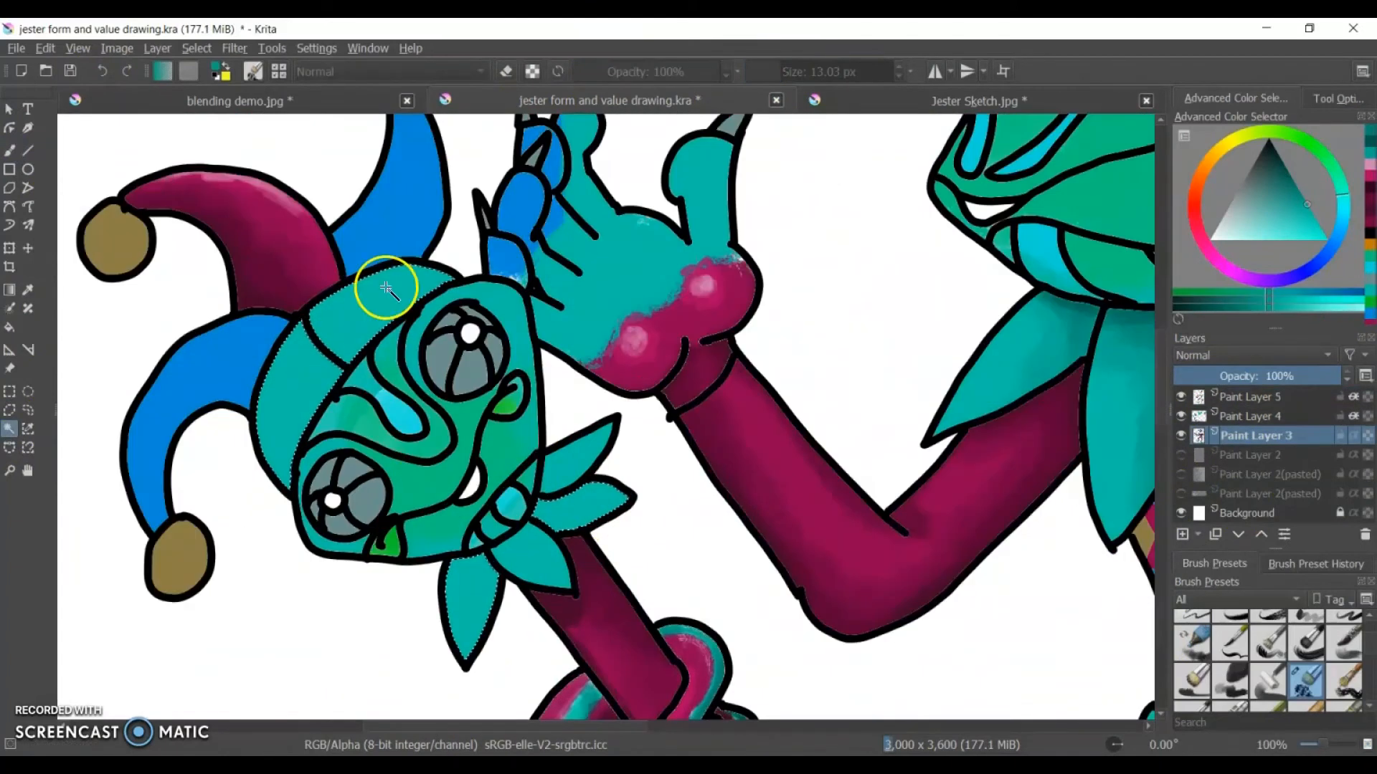
pyautogui.click(1255, 396)
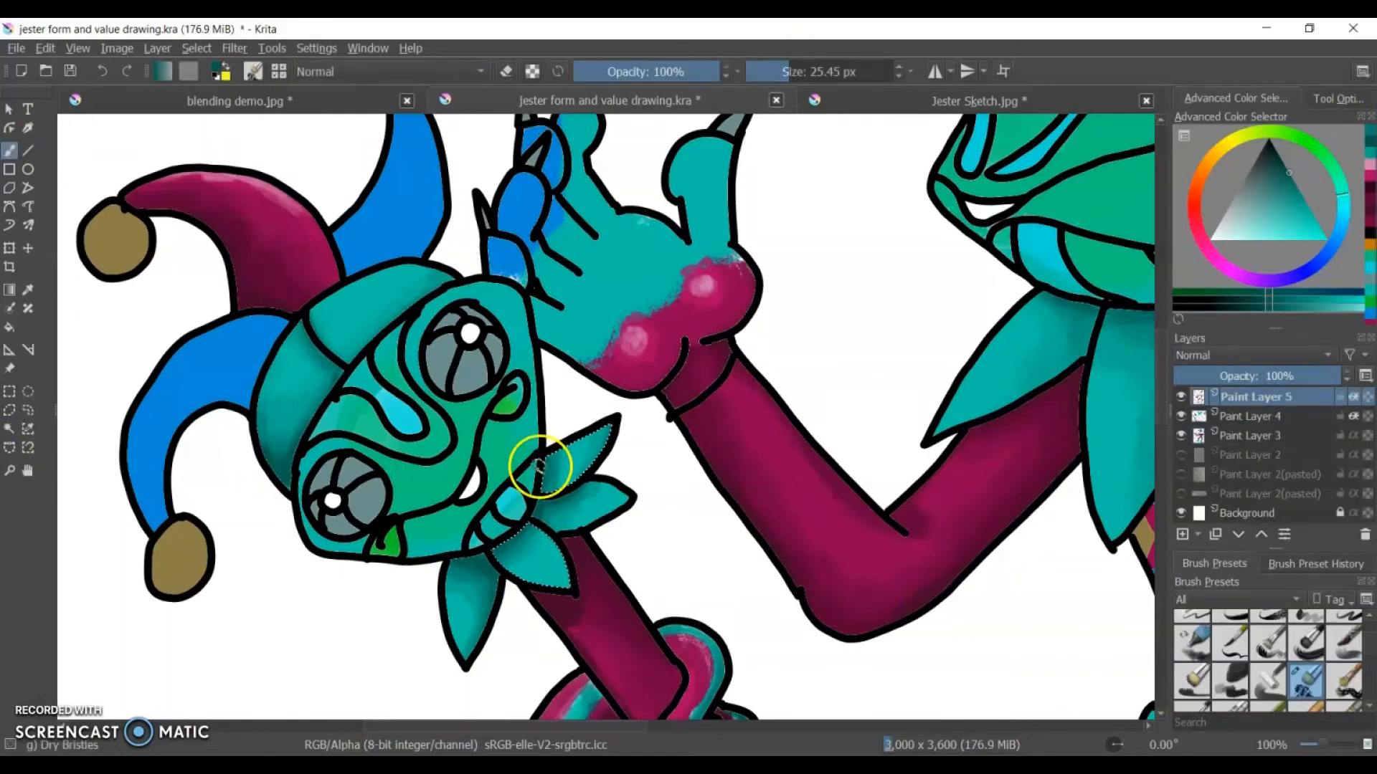
pyautogui.click(1255, 436)
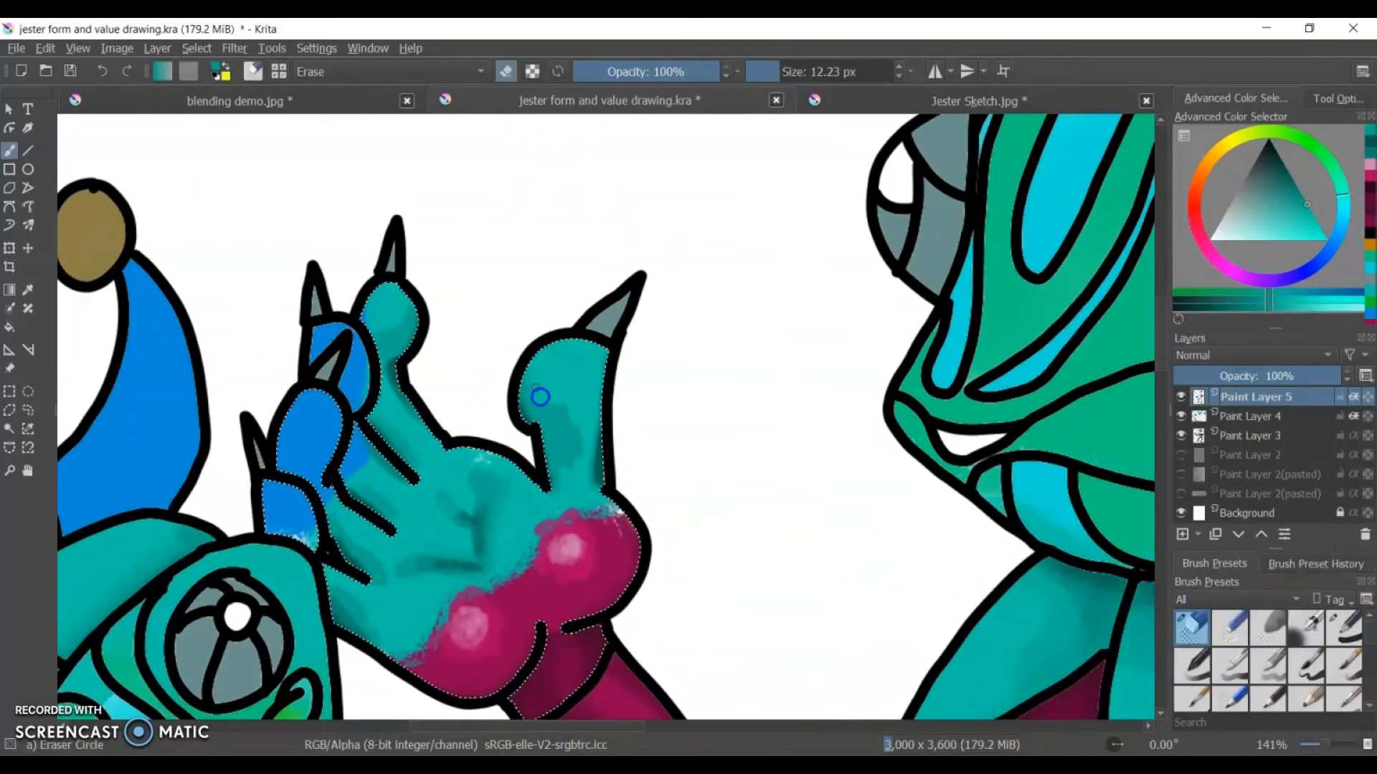
pyautogui.click(1314, 563)
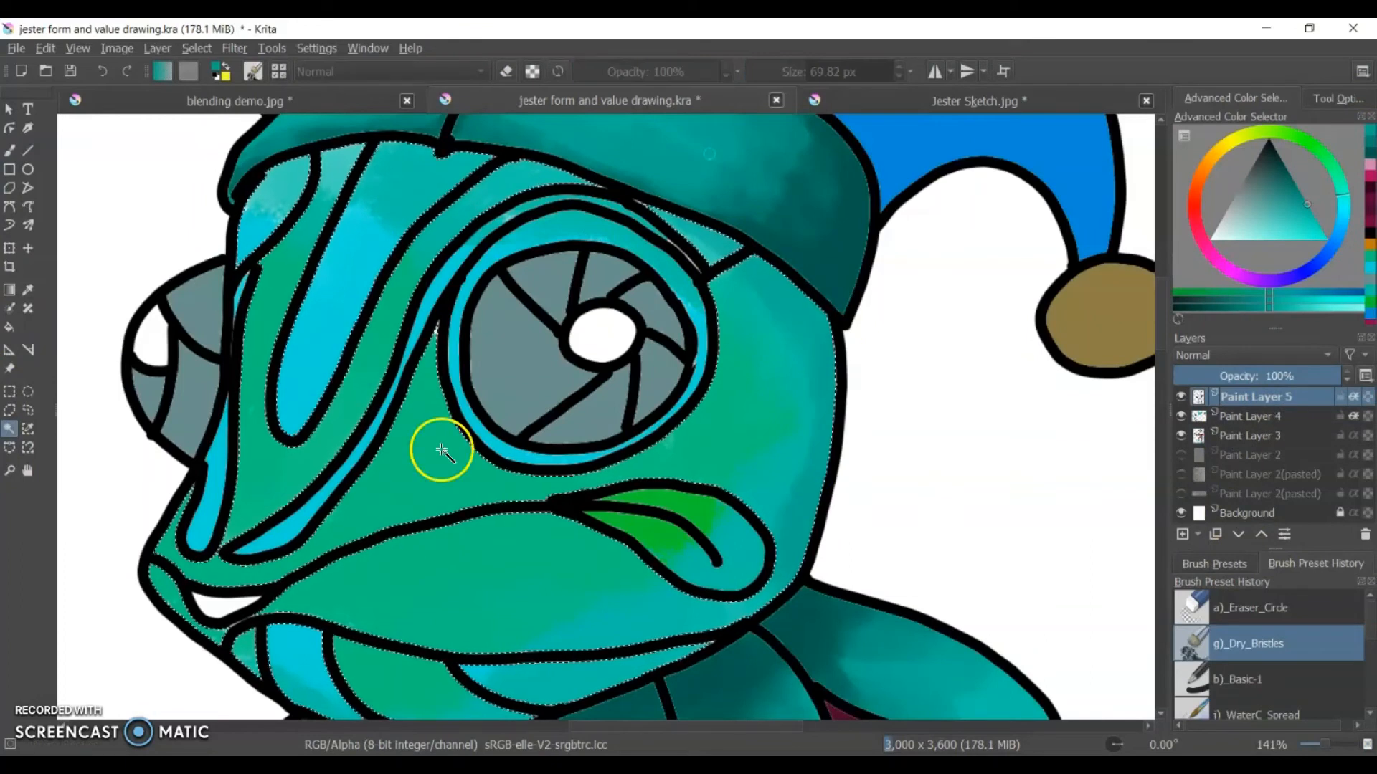
# Sample teal from the base layer and deepen the puppet's face shading on Layer 5.
pyautogui.click(1255, 435)
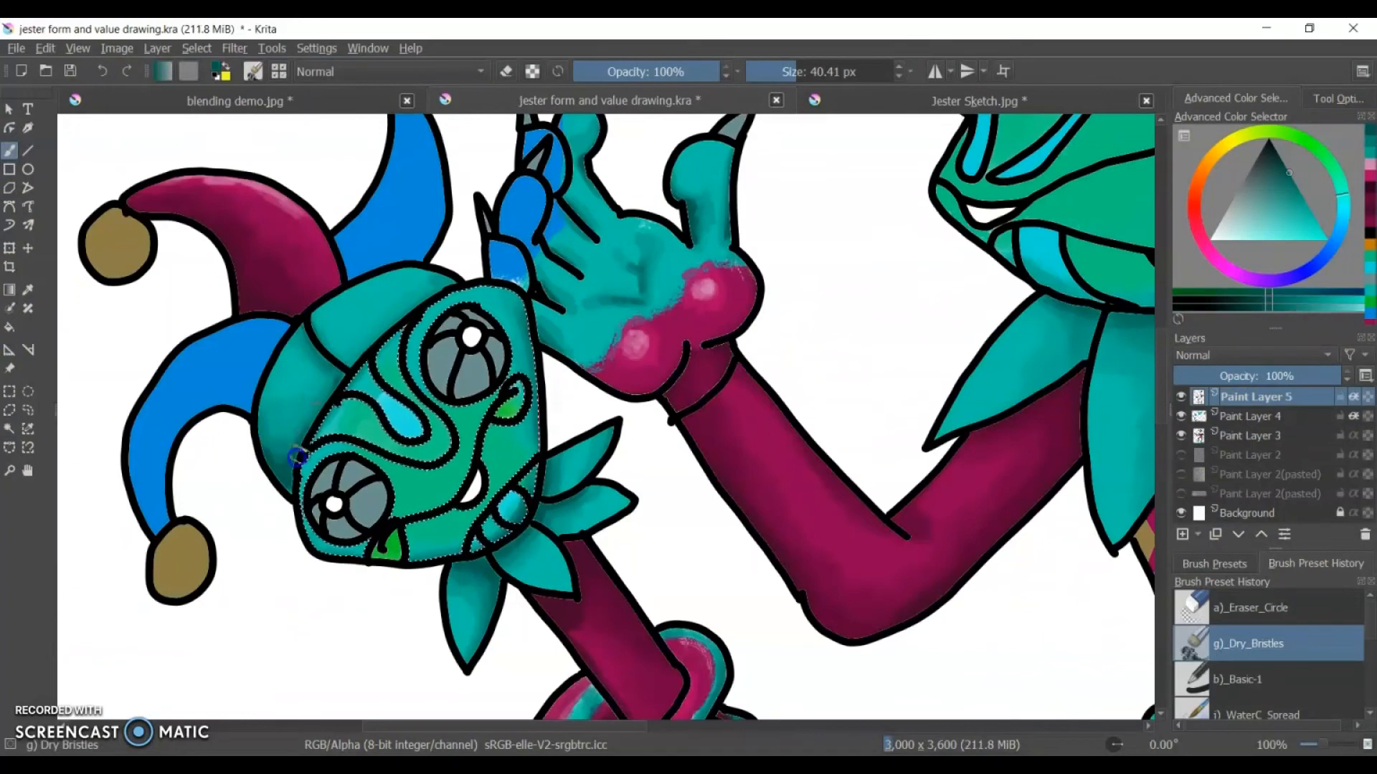
pyautogui.click(1256, 435)
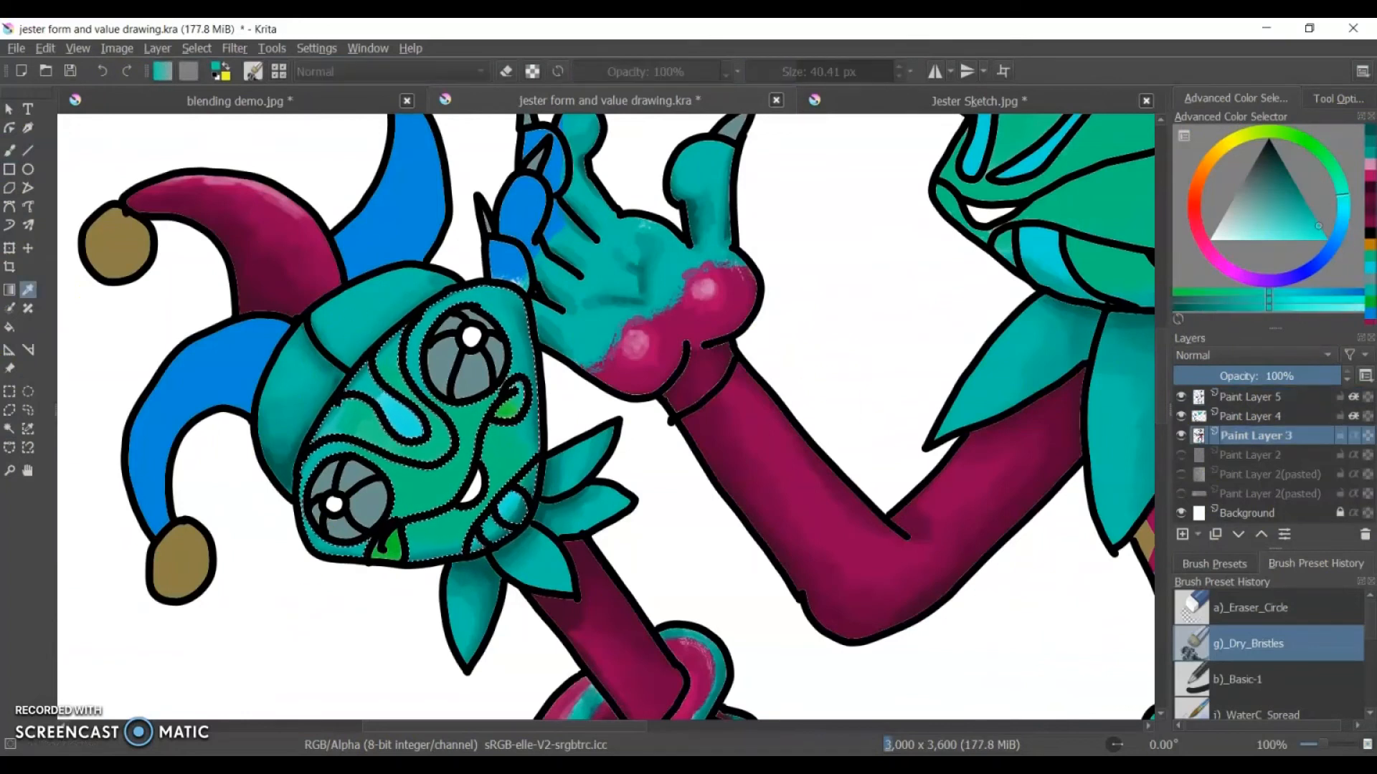
pyautogui.click(1255, 397)
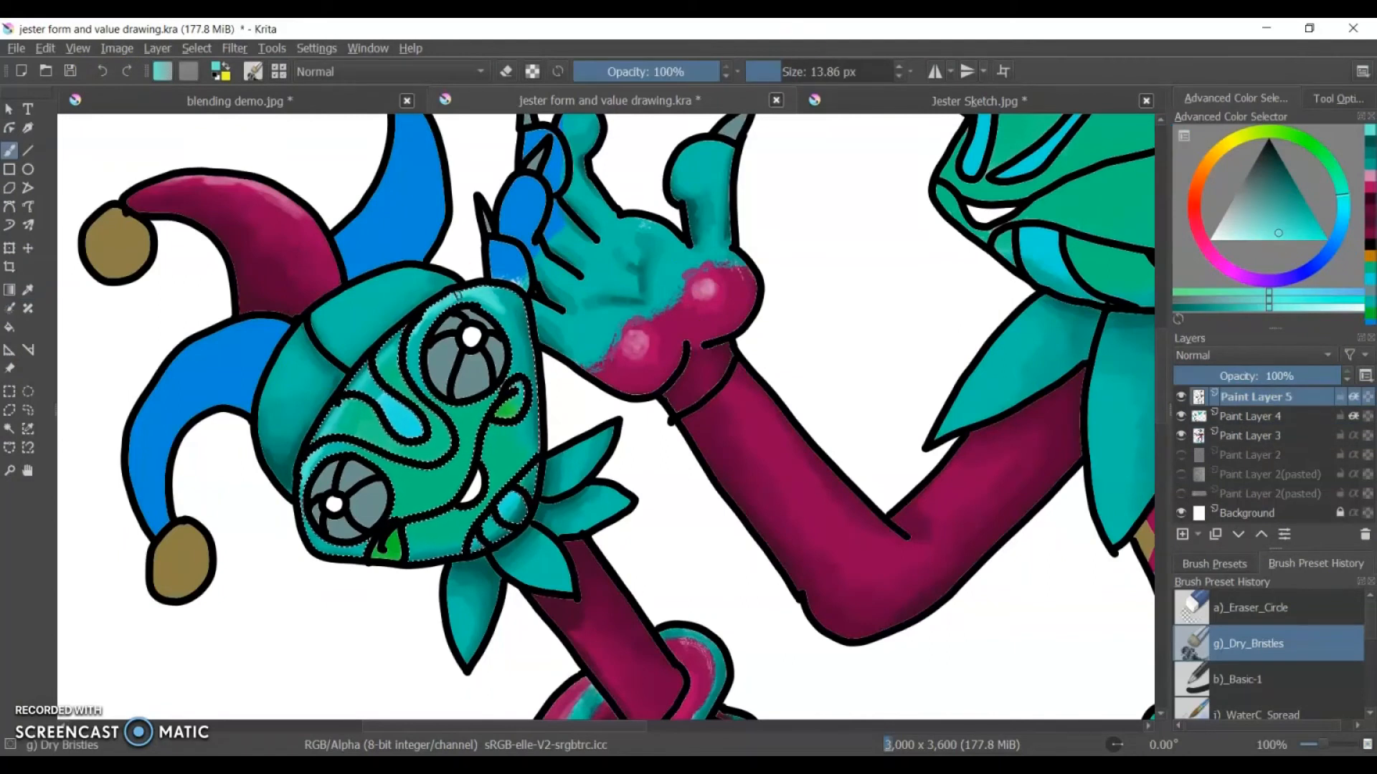
pyautogui.click(1256, 436)
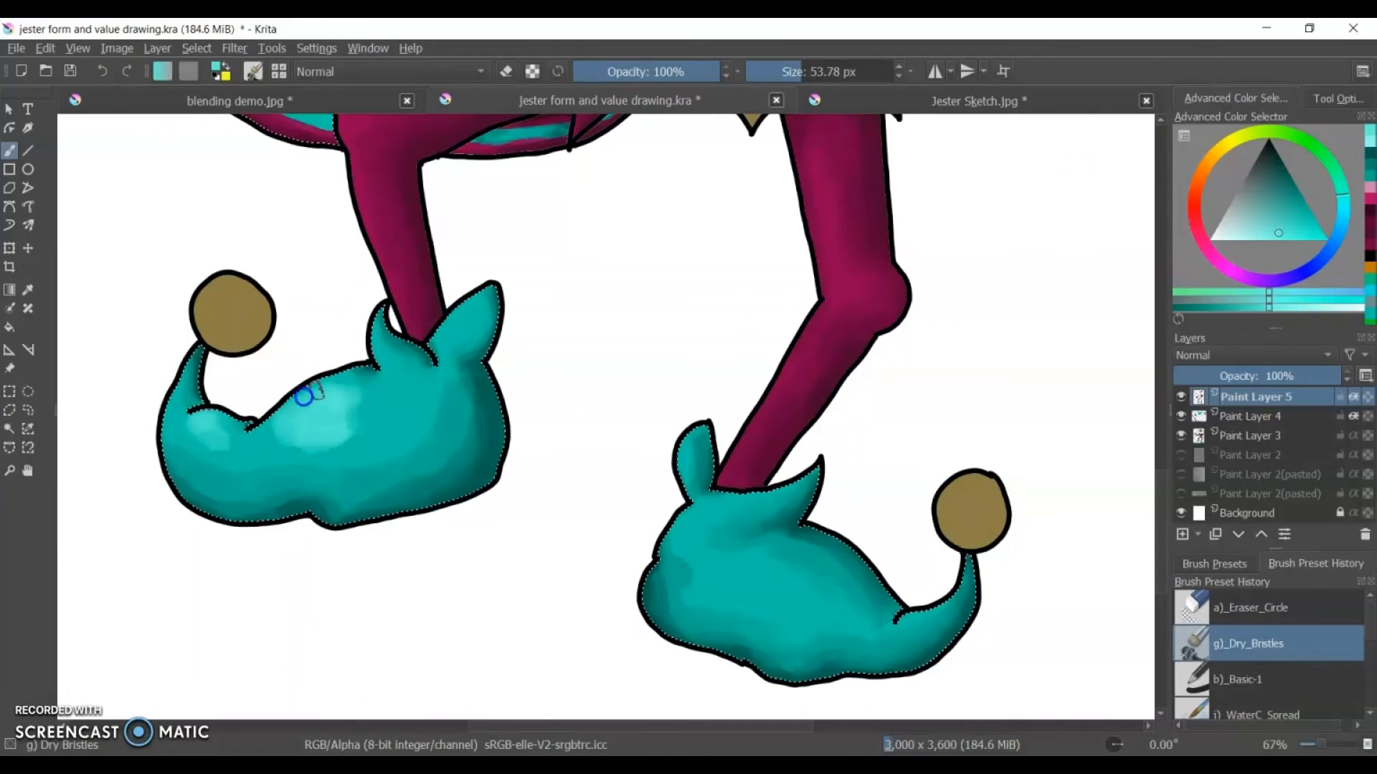
# Highlight the slippers, erase overspill and return to the Dry Bristles brush.
pyautogui.scroll(3)
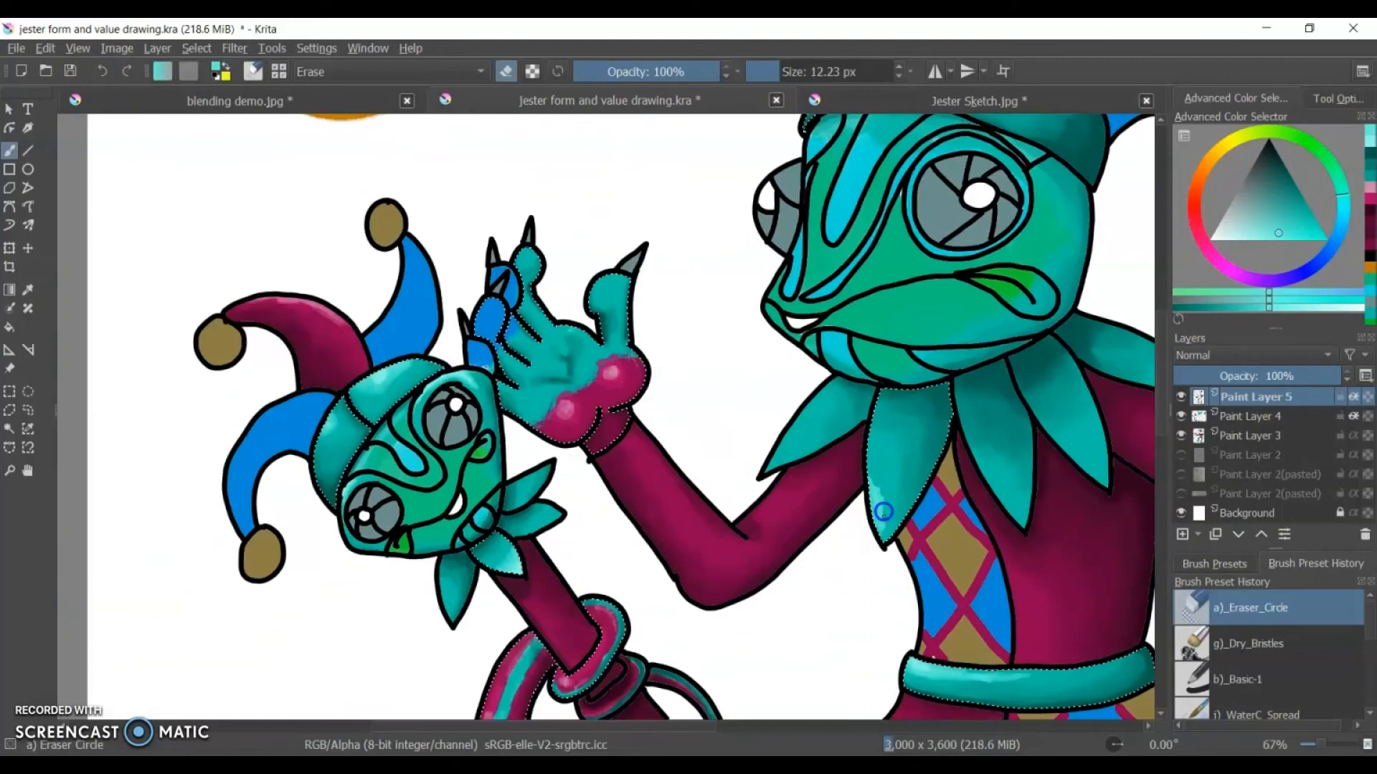
pyautogui.click(1265, 643)
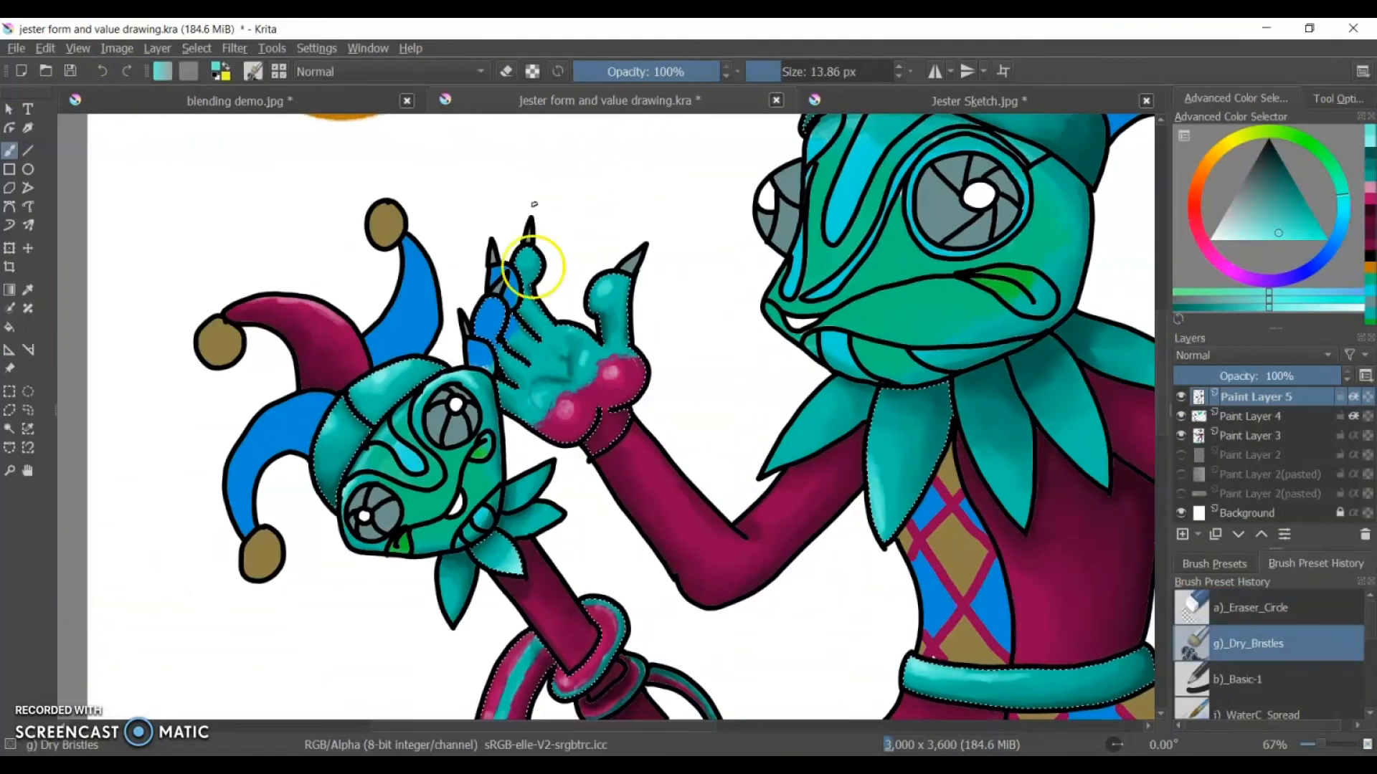
pyautogui.scroll(3)
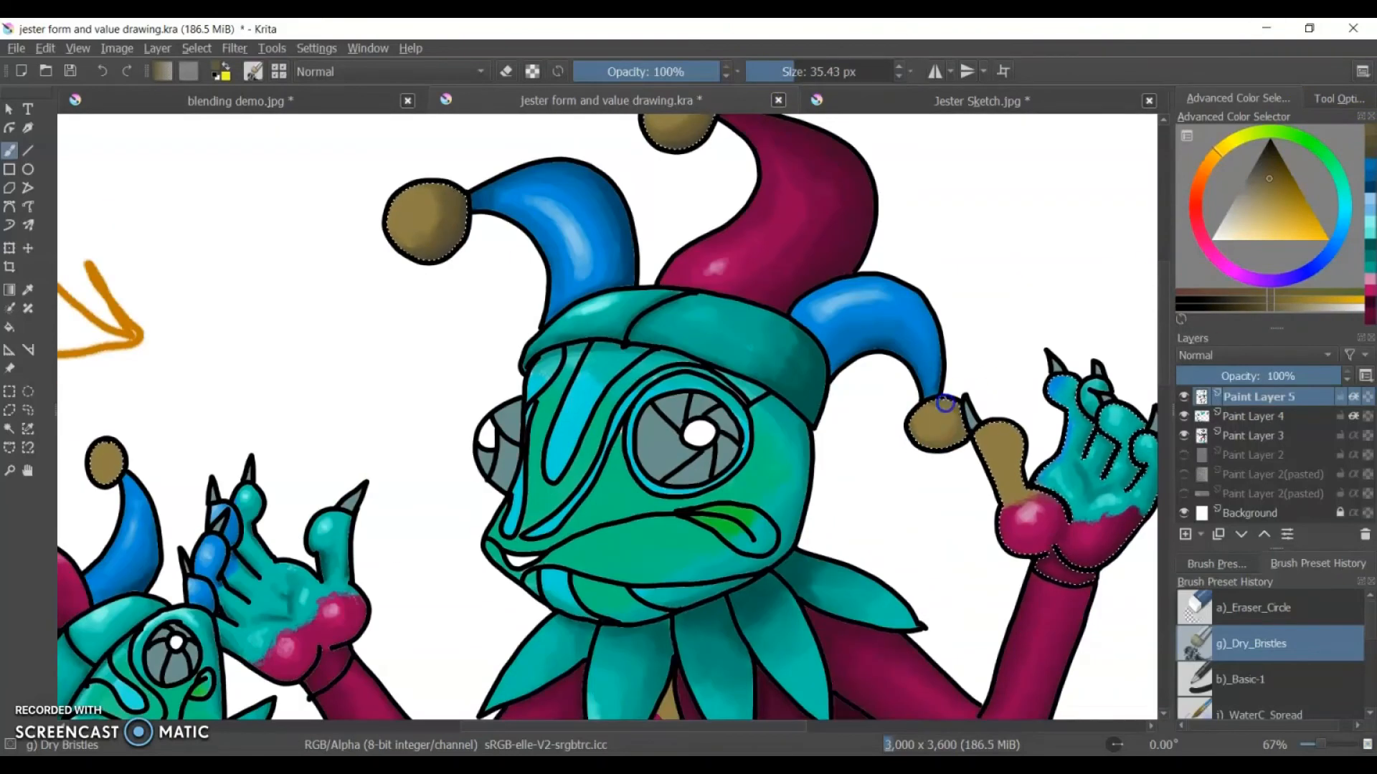
# Shade the skirt and the shoe's brown pom-pom, then choose a pale cream highlight colour.
pyautogui.click(101, 71)
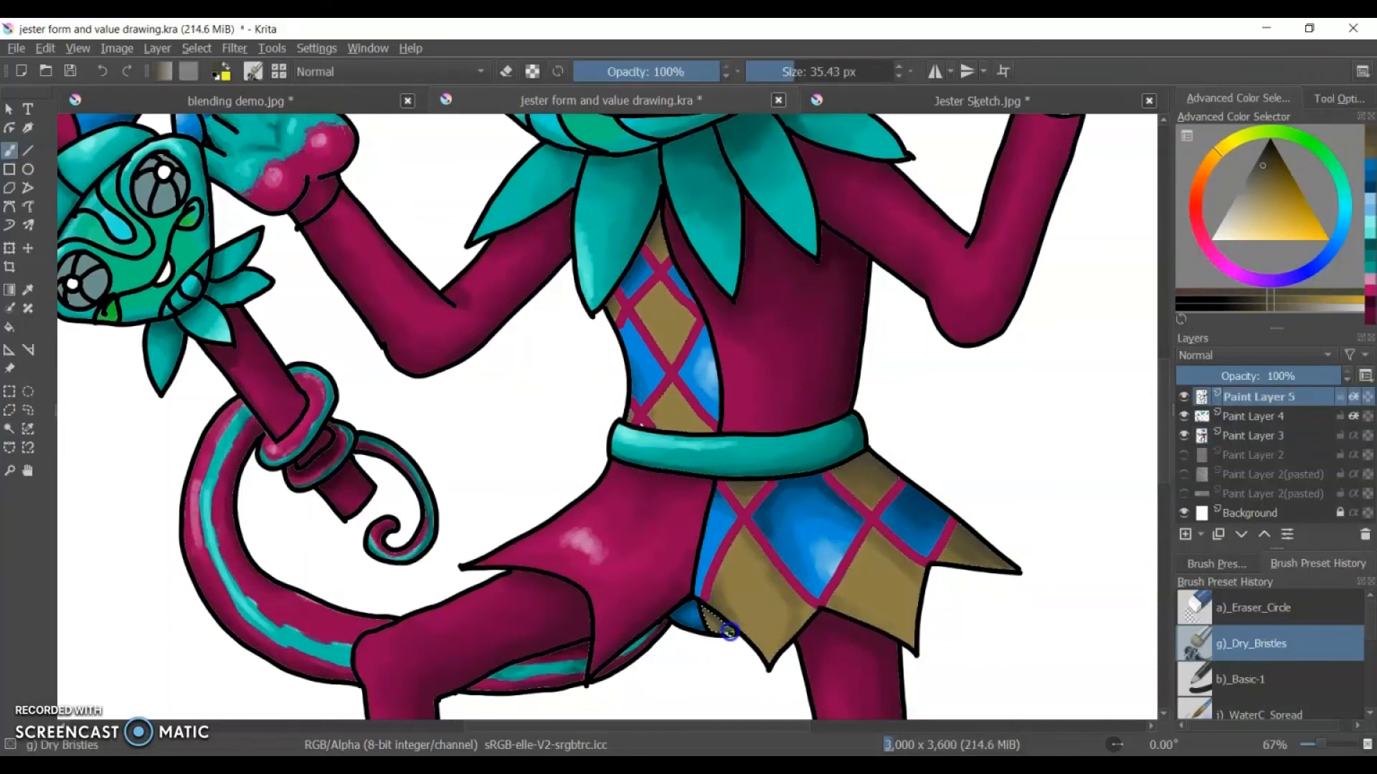
pyautogui.scroll(-3)
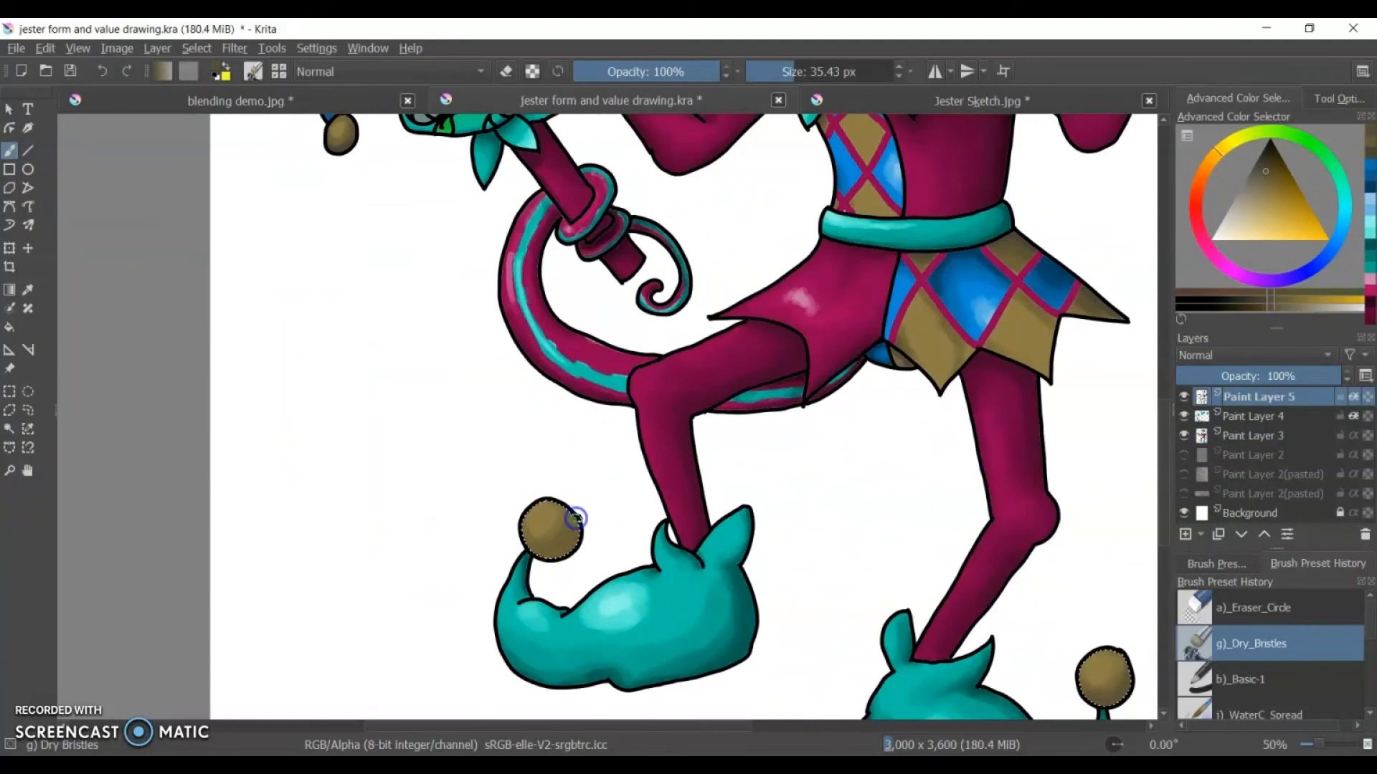
pyautogui.click(1259, 204)
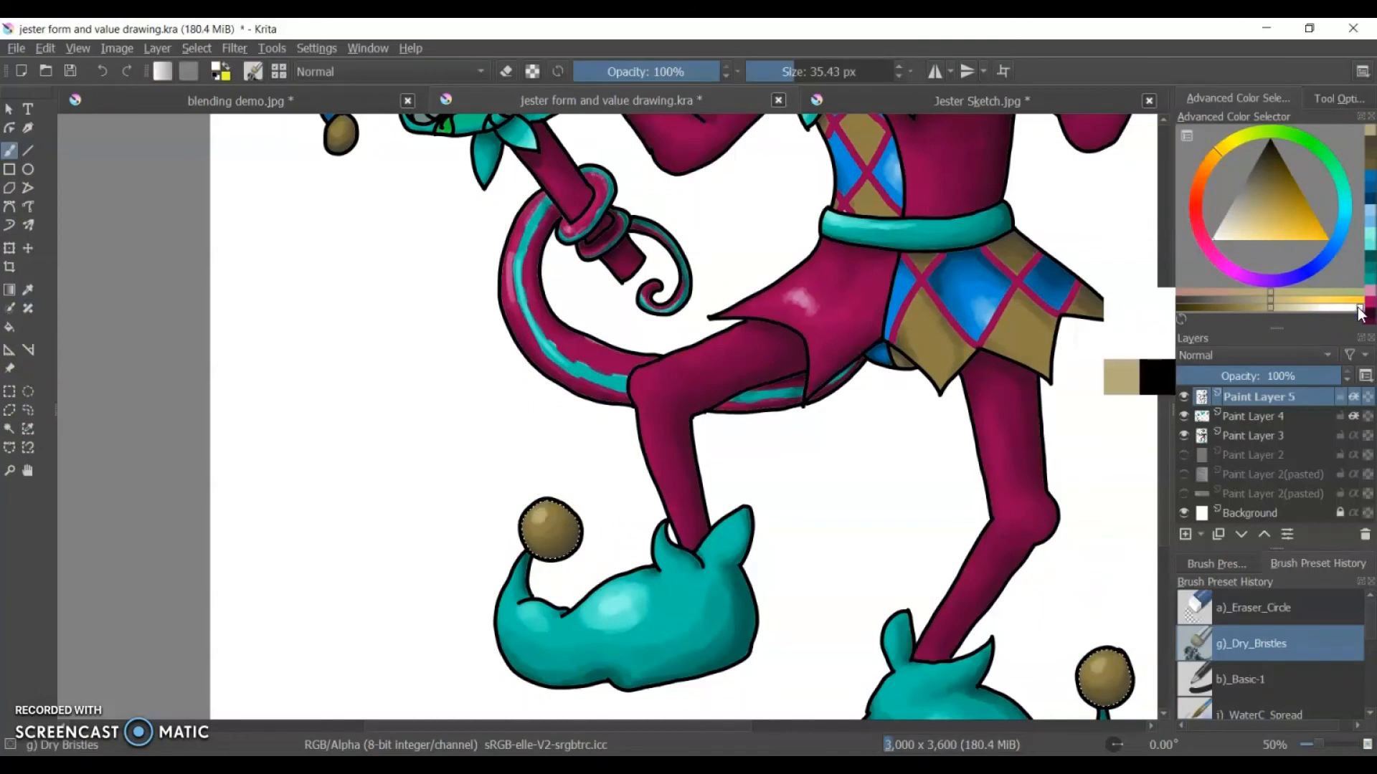
pyautogui.click(1257, 434)
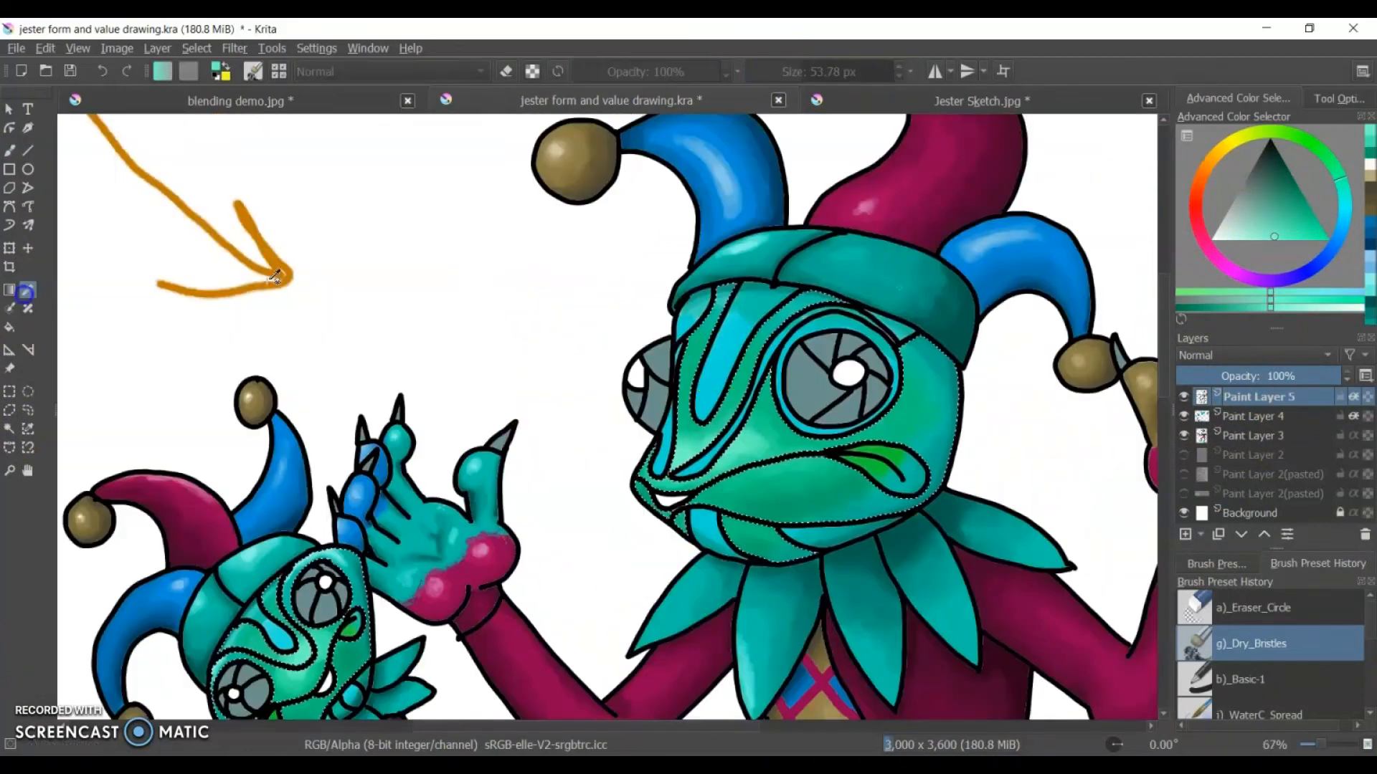
# Isolate the chameleon's face stripes and eye rim and pick a light turquoise for them.
pyautogui.click(1258, 435)
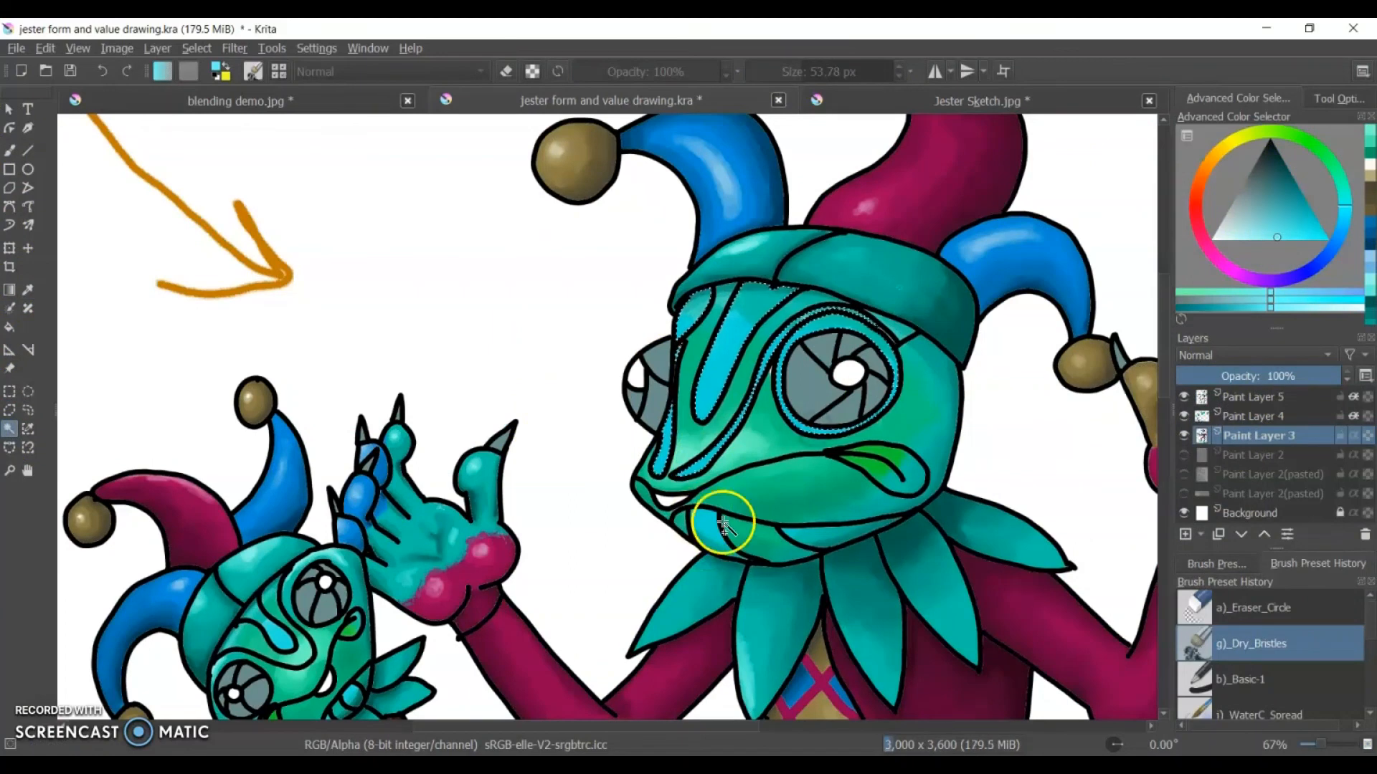
pyautogui.click(1256, 396)
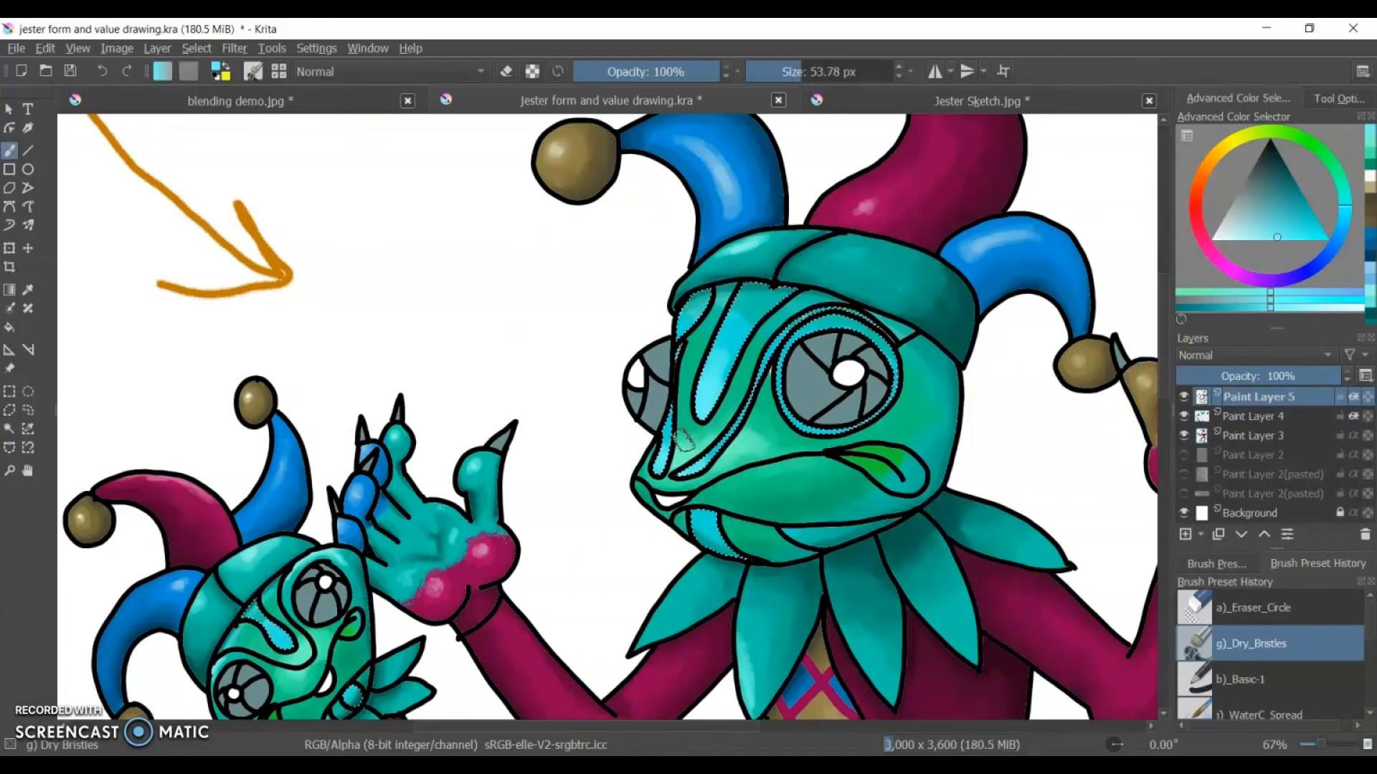
pyautogui.click(1314, 226)
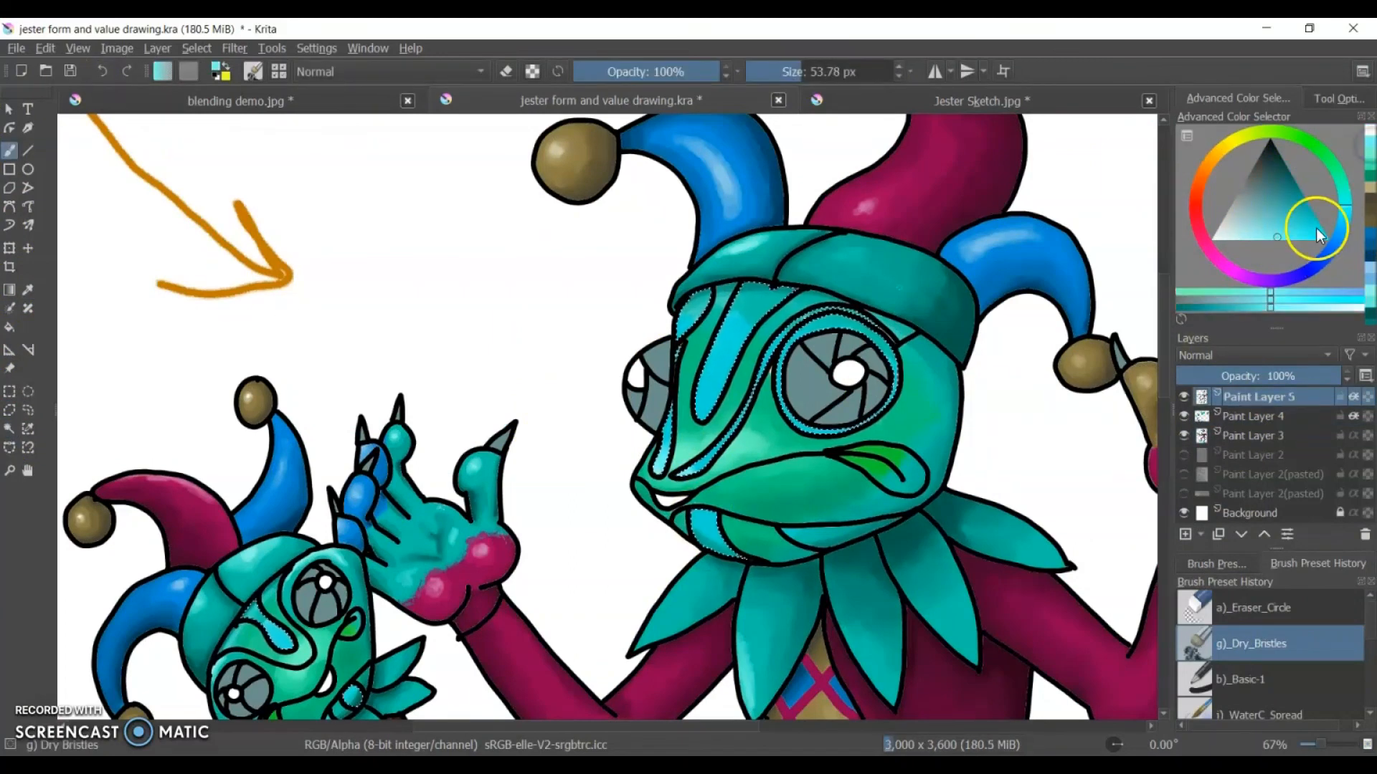
pyautogui.moveTo(11, 149)
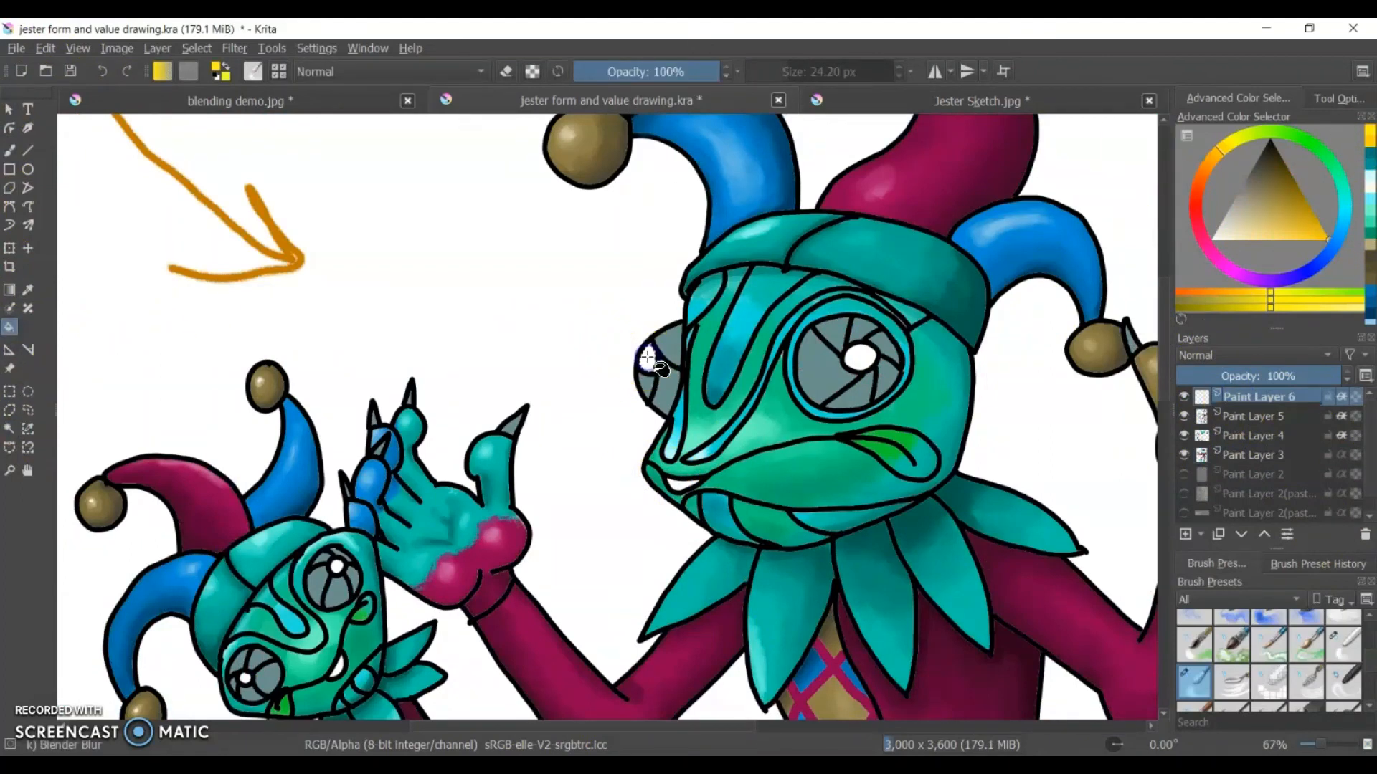
# Select both chameleons' pupils from the outline layer and fill them with yellow on Layer 6.
pyautogui.click(1251, 454)
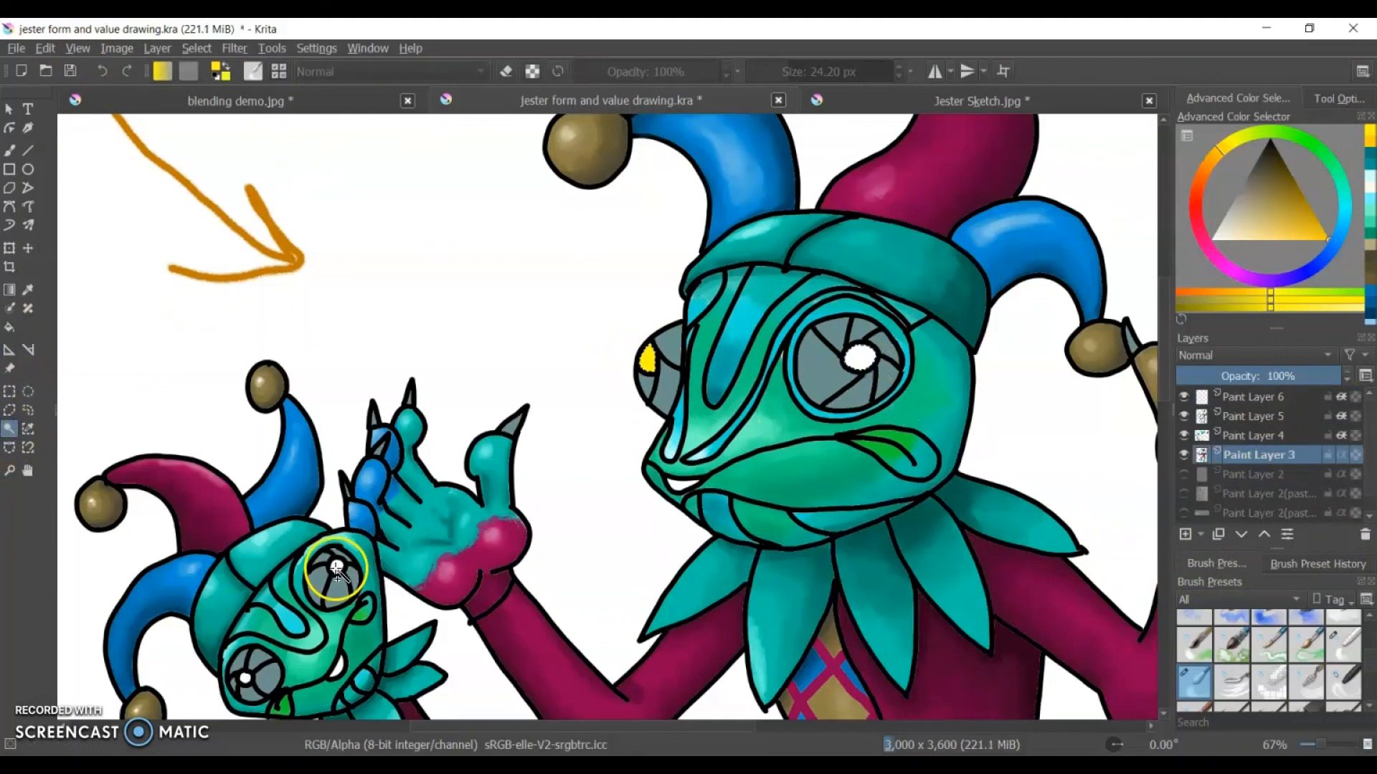
pyautogui.moveTo(13, 387)
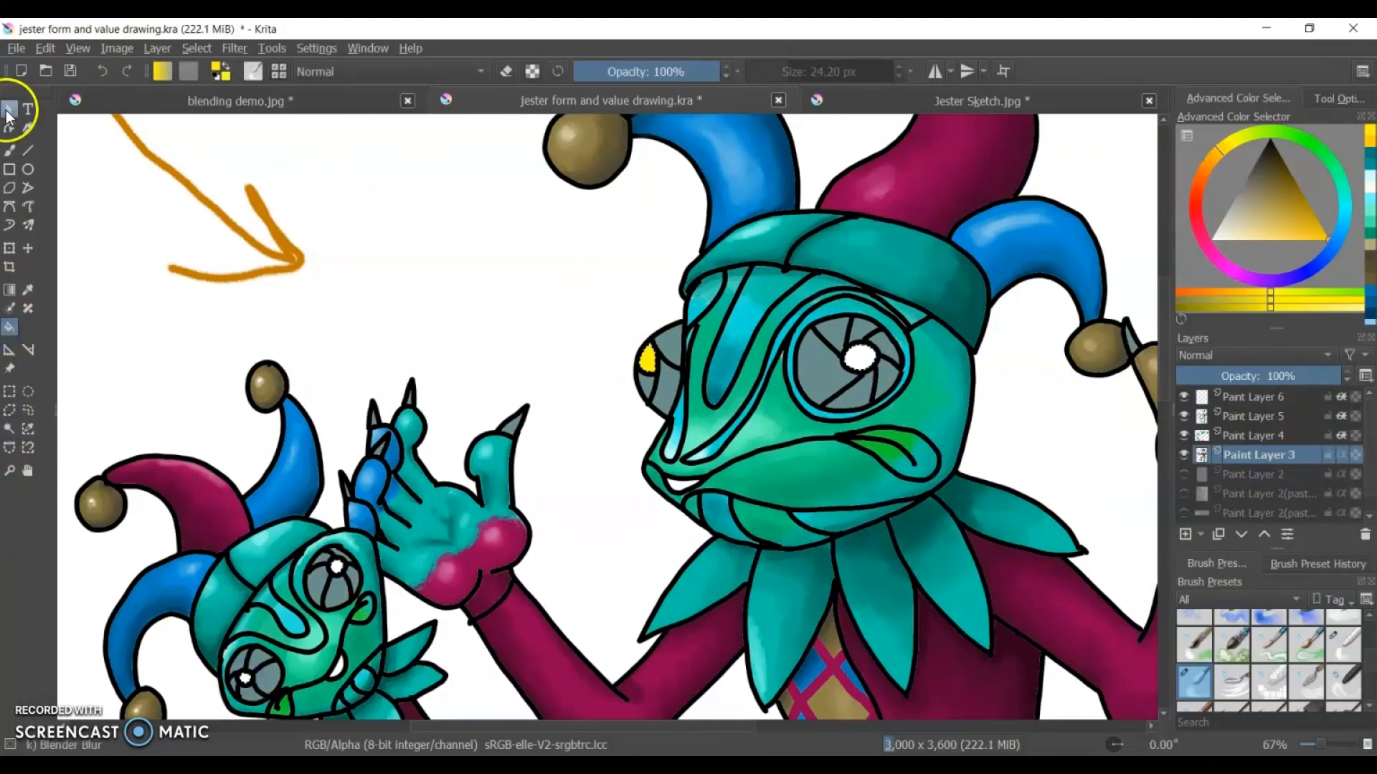
pyautogui.click(1257, 395)
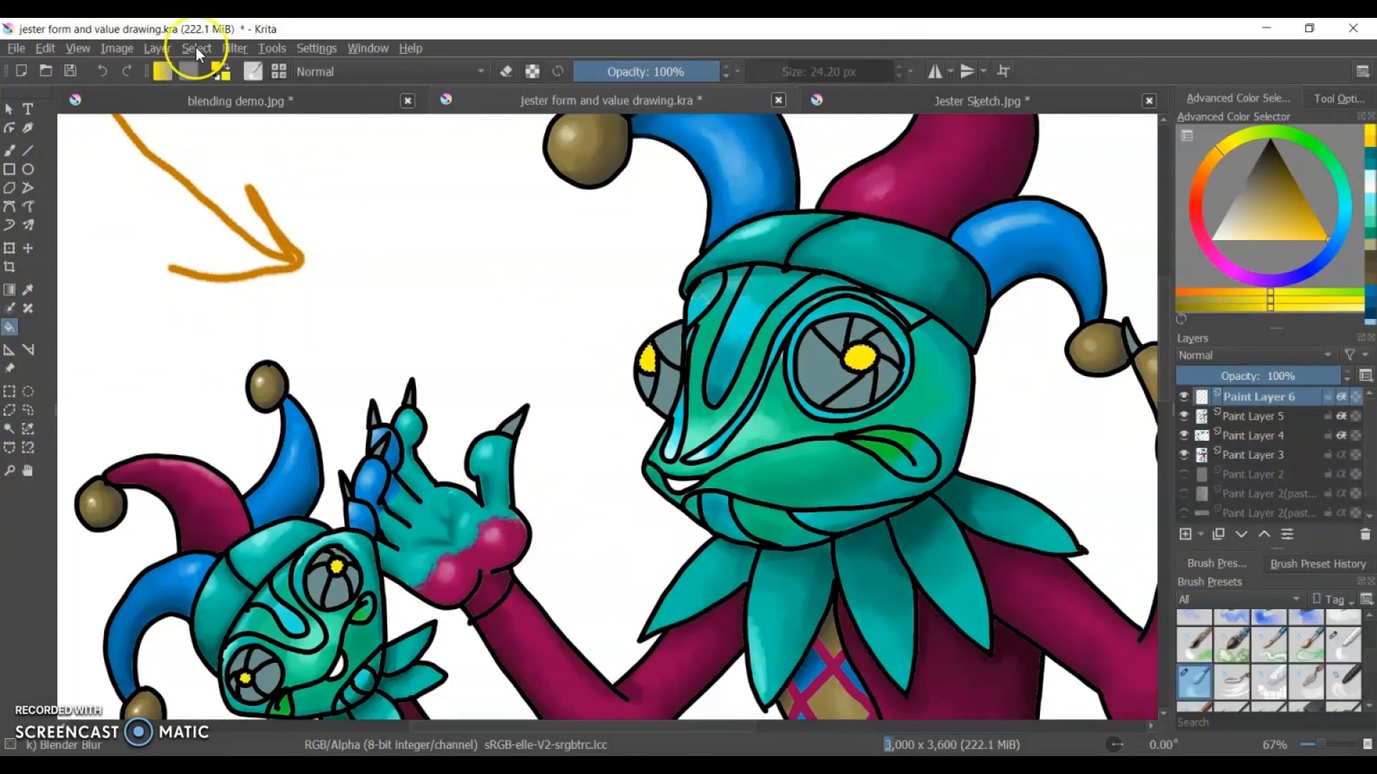
pyautogui.moveTo(464, 40)
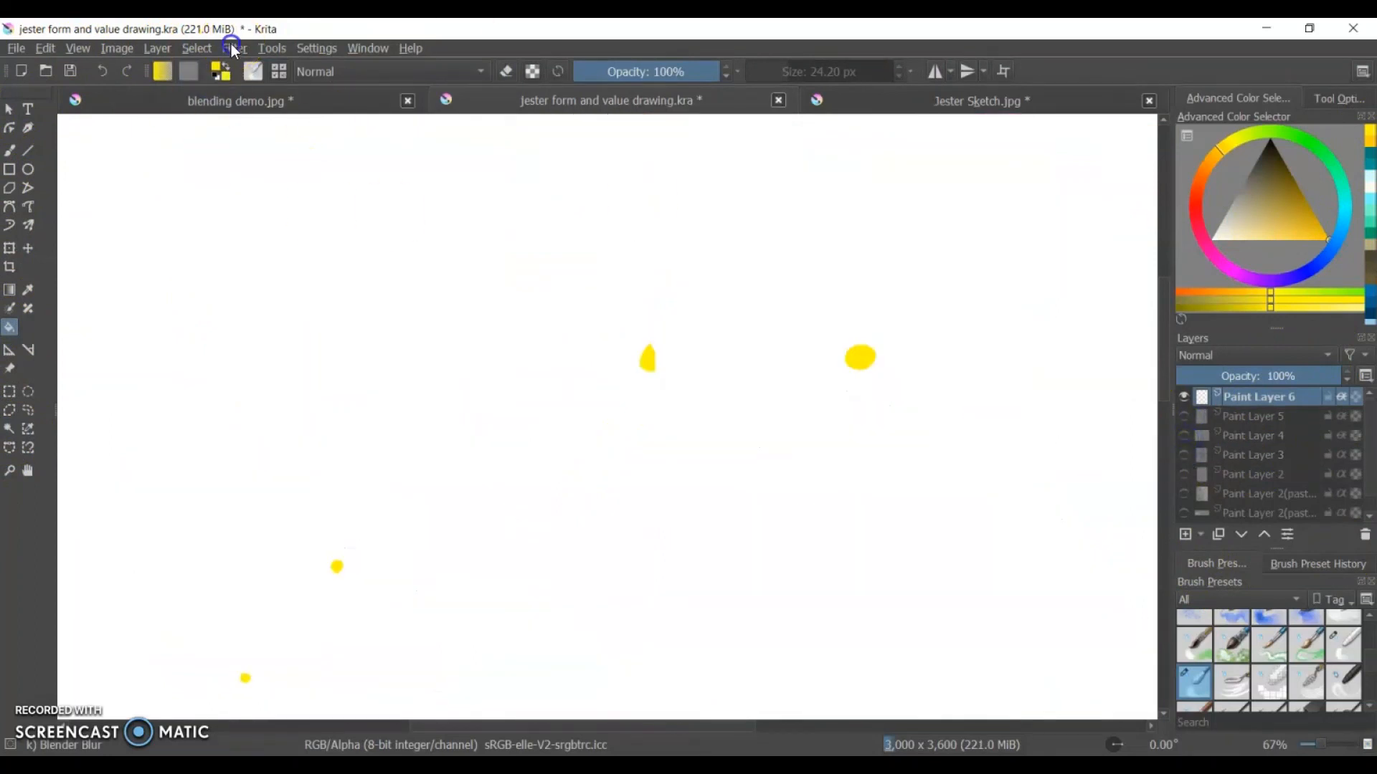
# Apply a Gaussian blur to the yellow pupils and show the hidden colouring layers again.
pyautogui.click(234, 48)
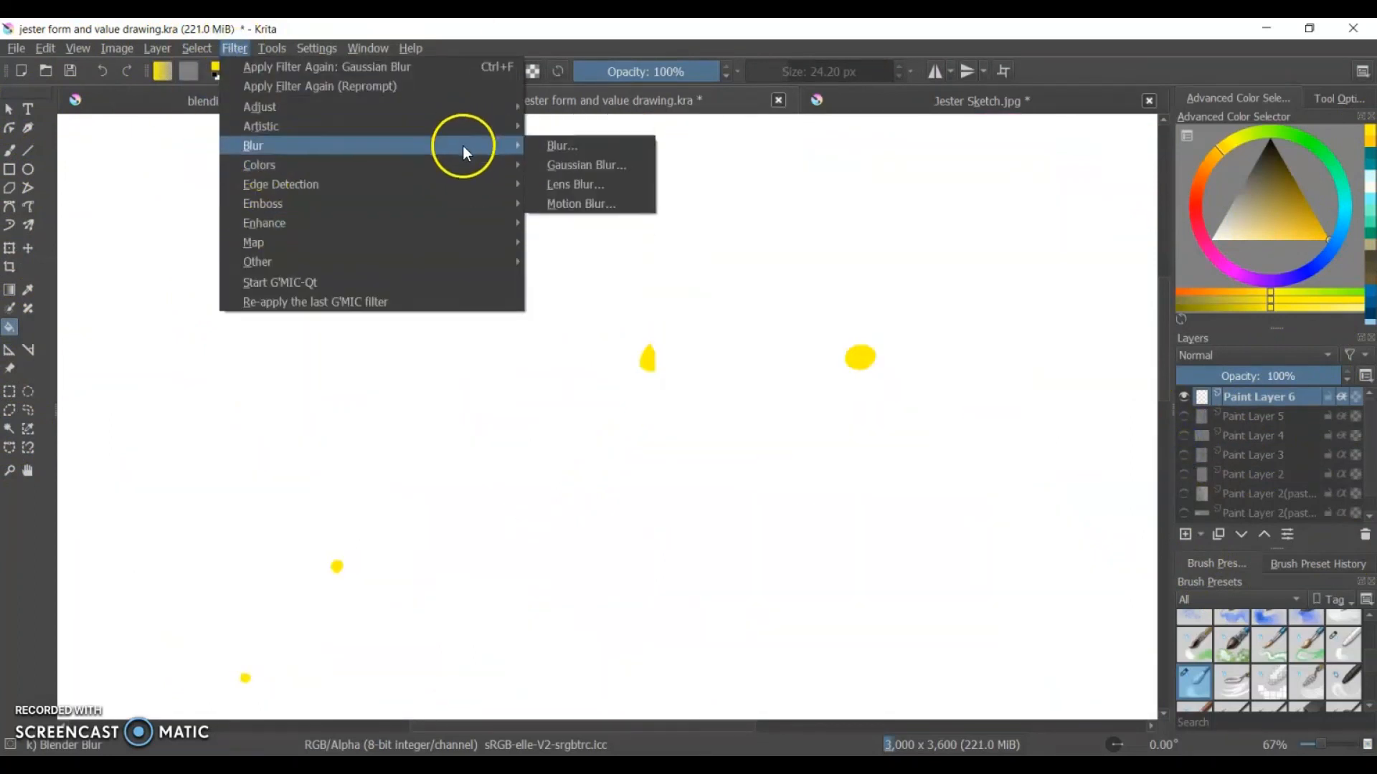
pyautogui.click(586, 165)
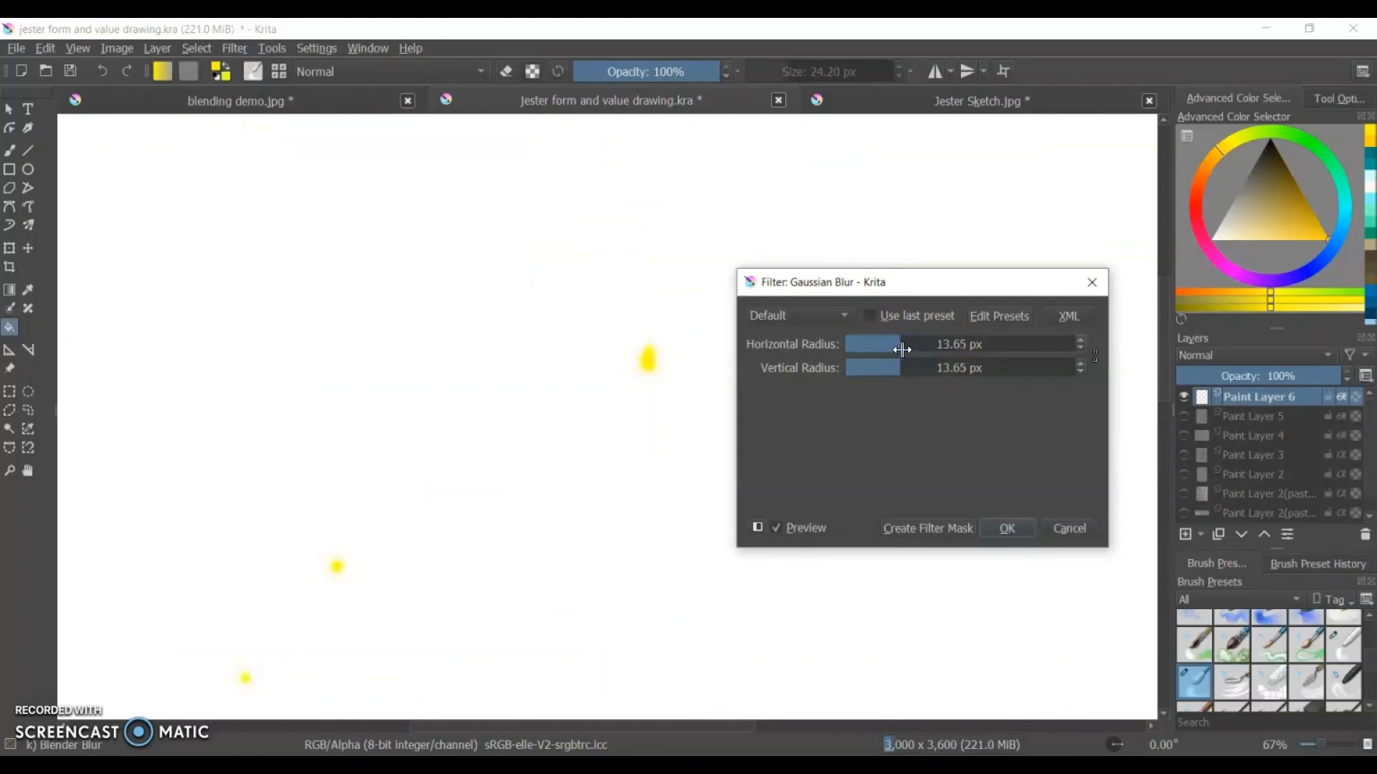
pyautogui.click(1006, 528)
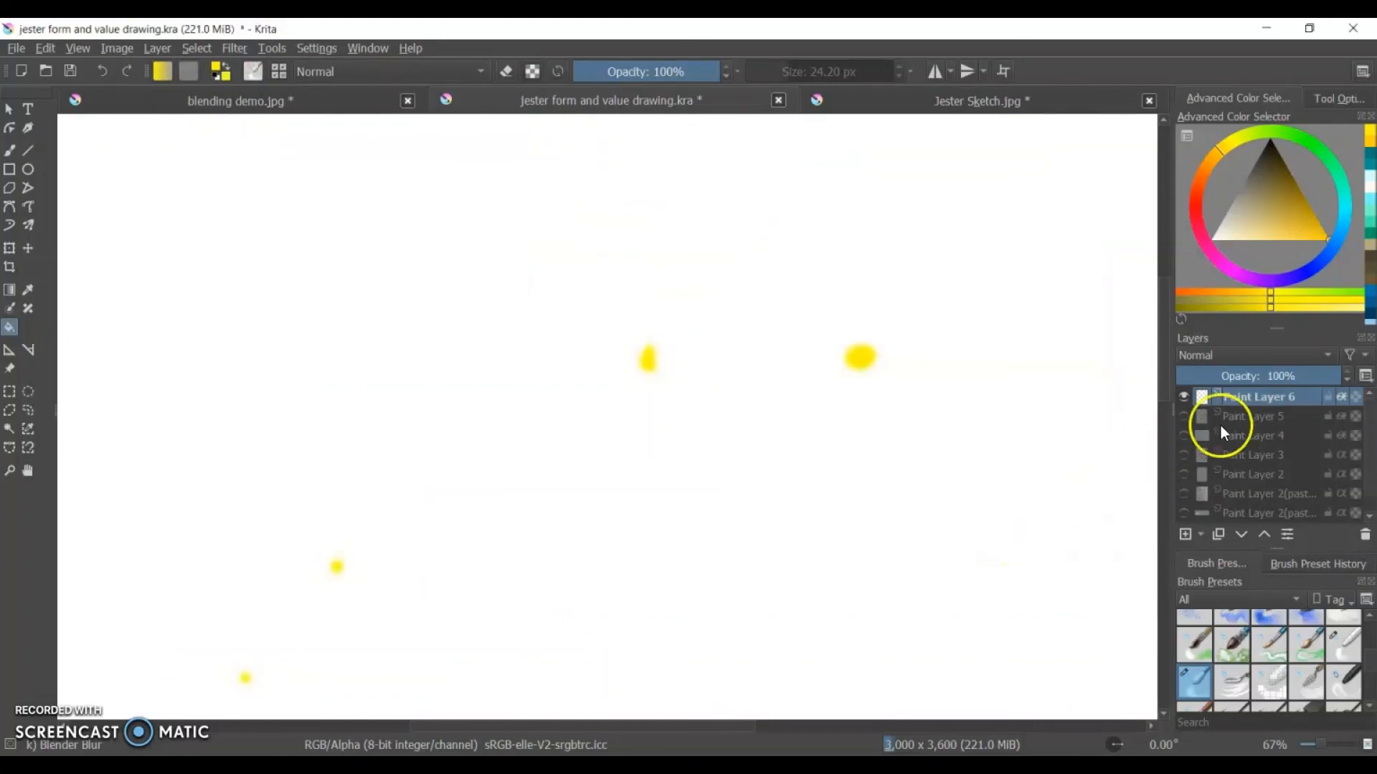
pyautogui.click(1185, 436)
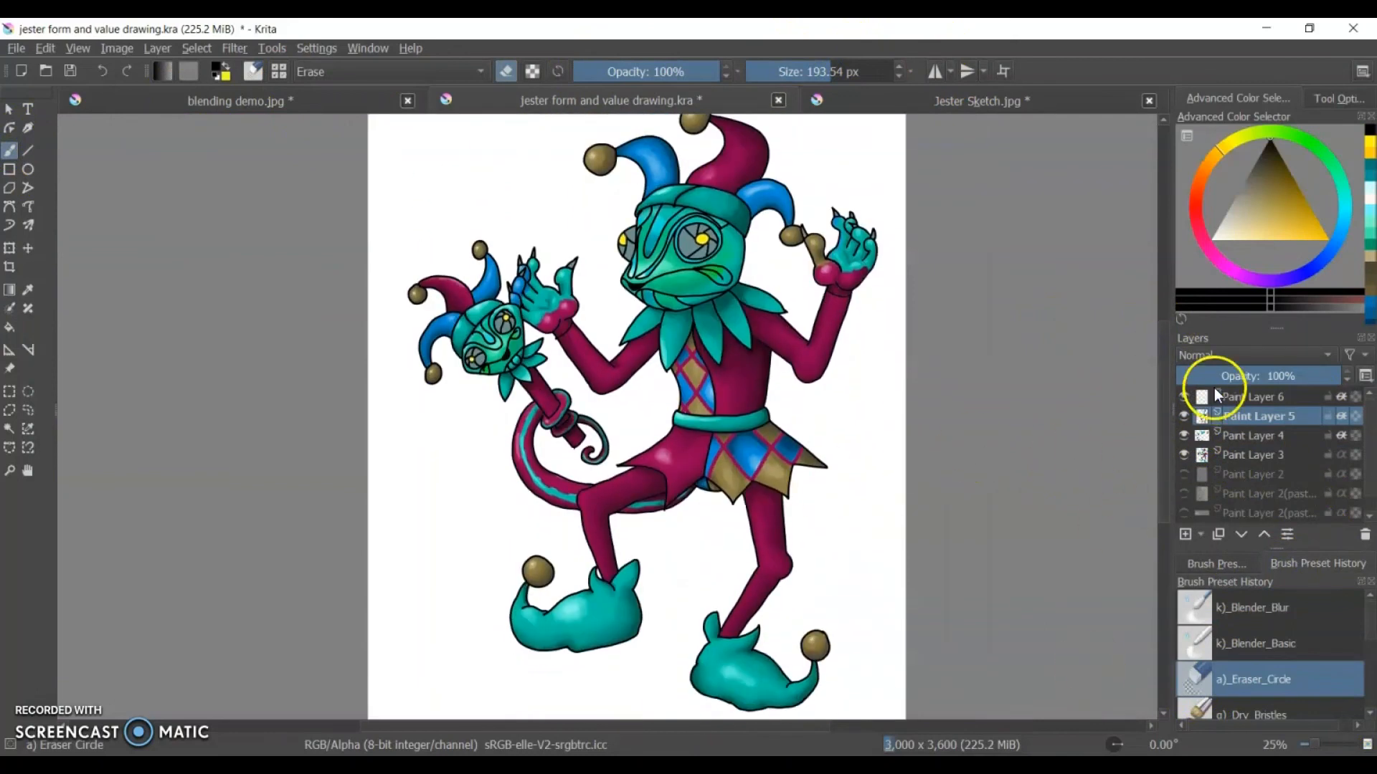
# Select the jester's silhouette and paint a black oval shadow under his feet on the colouring layer.
pyautogui.click(1256, 396)
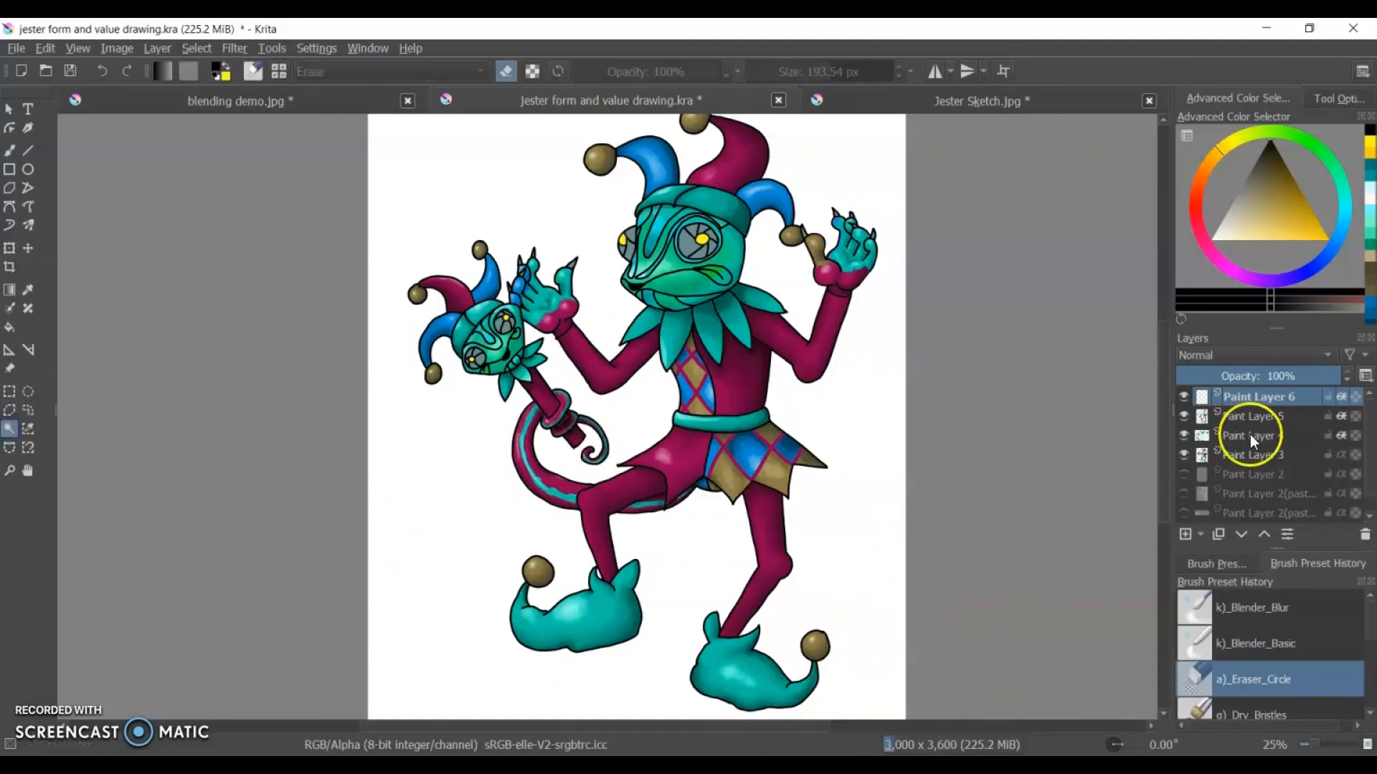
pyautogui.click(1257, 454)
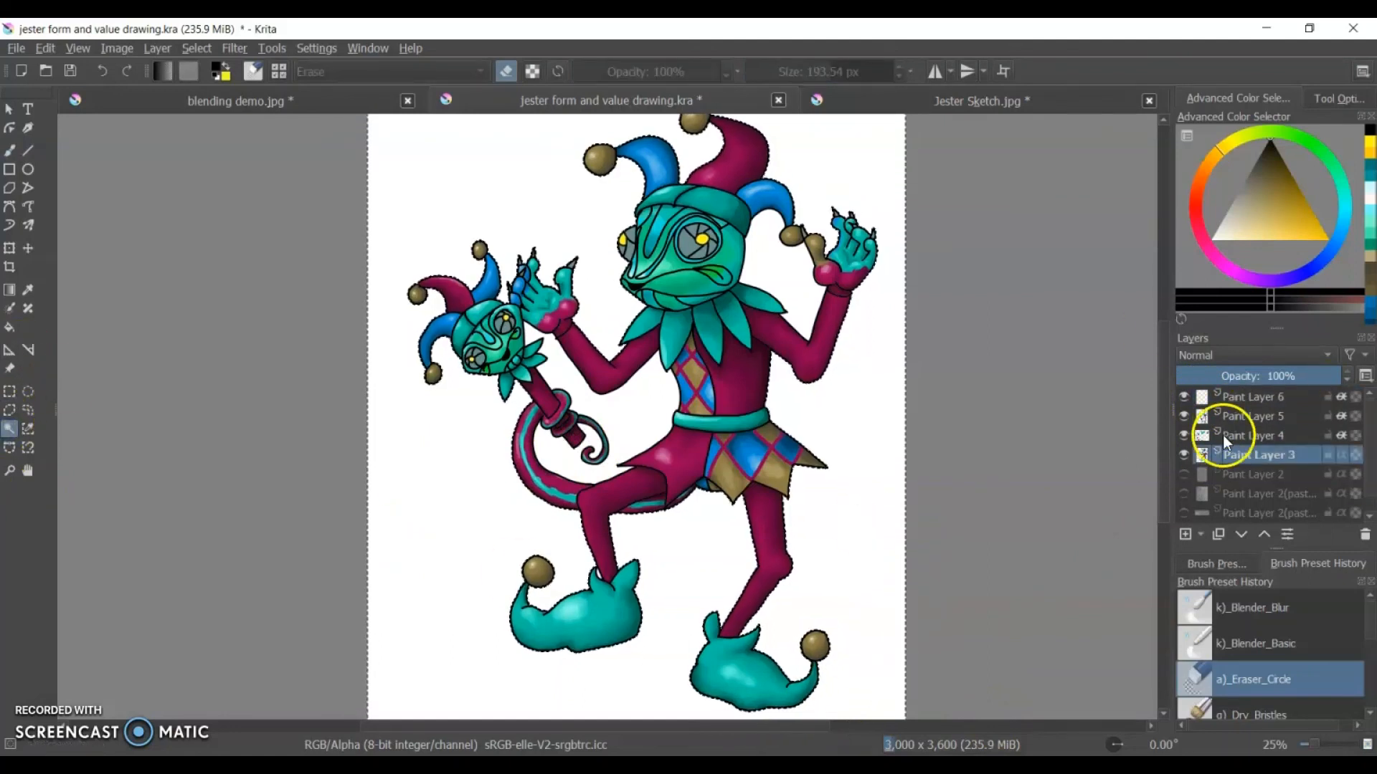
pyautogui.click(1255, 415)
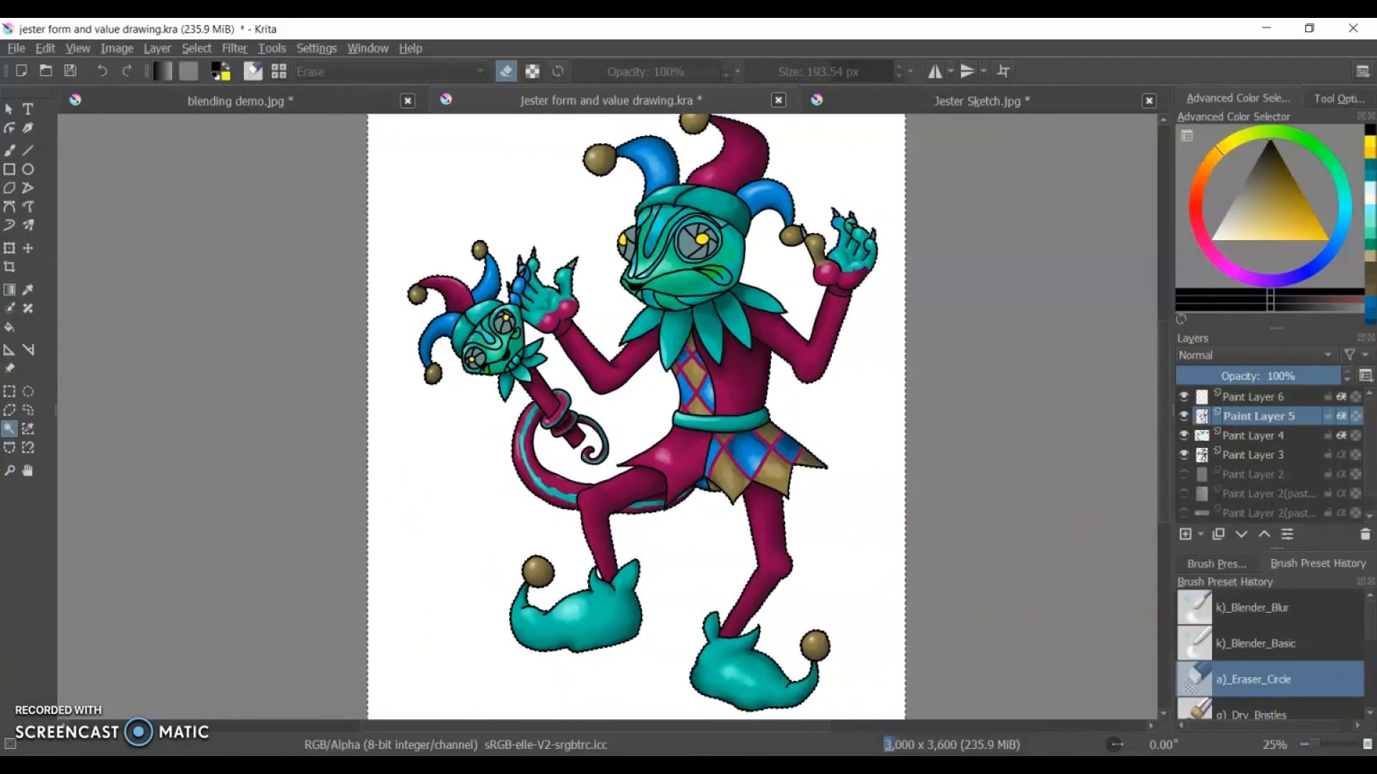
pyautogui.click(1247, 607)
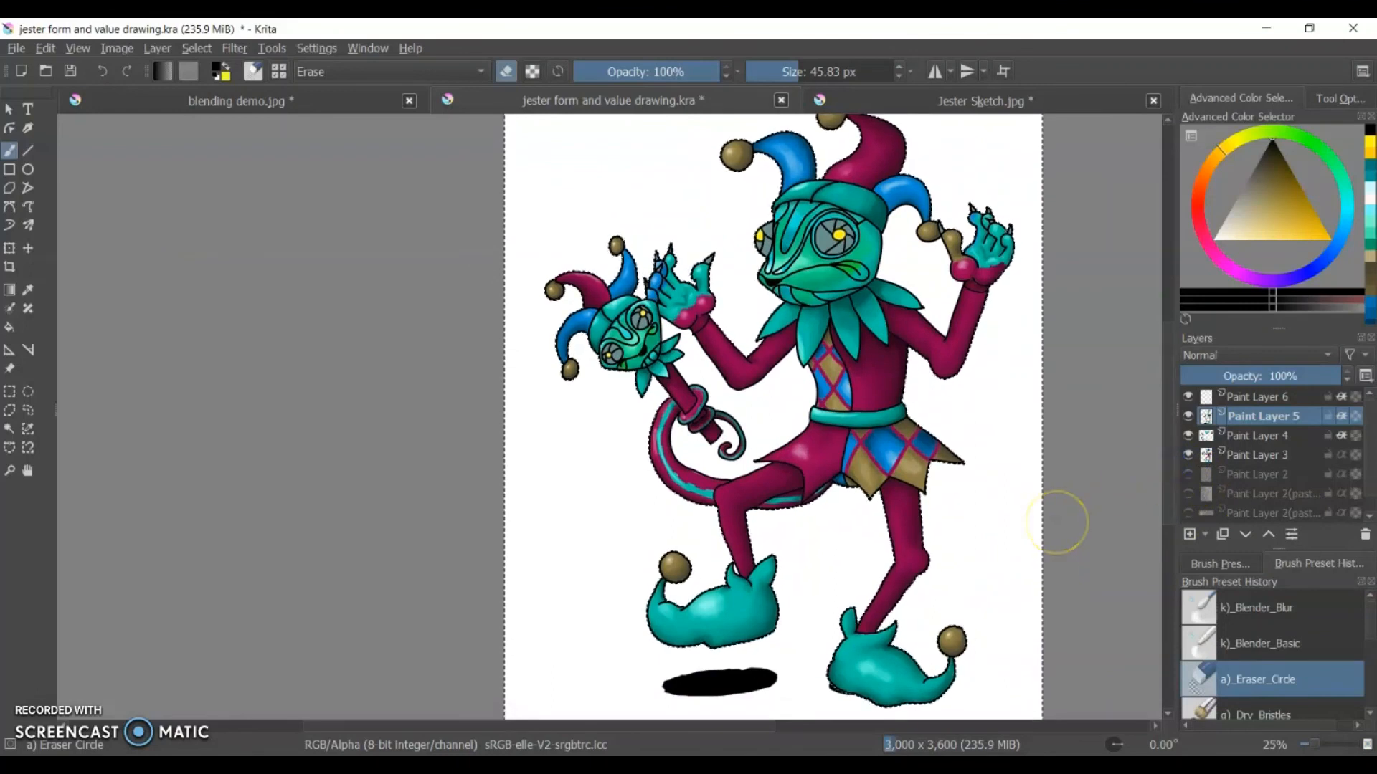
pyautogui.scroll(-3)
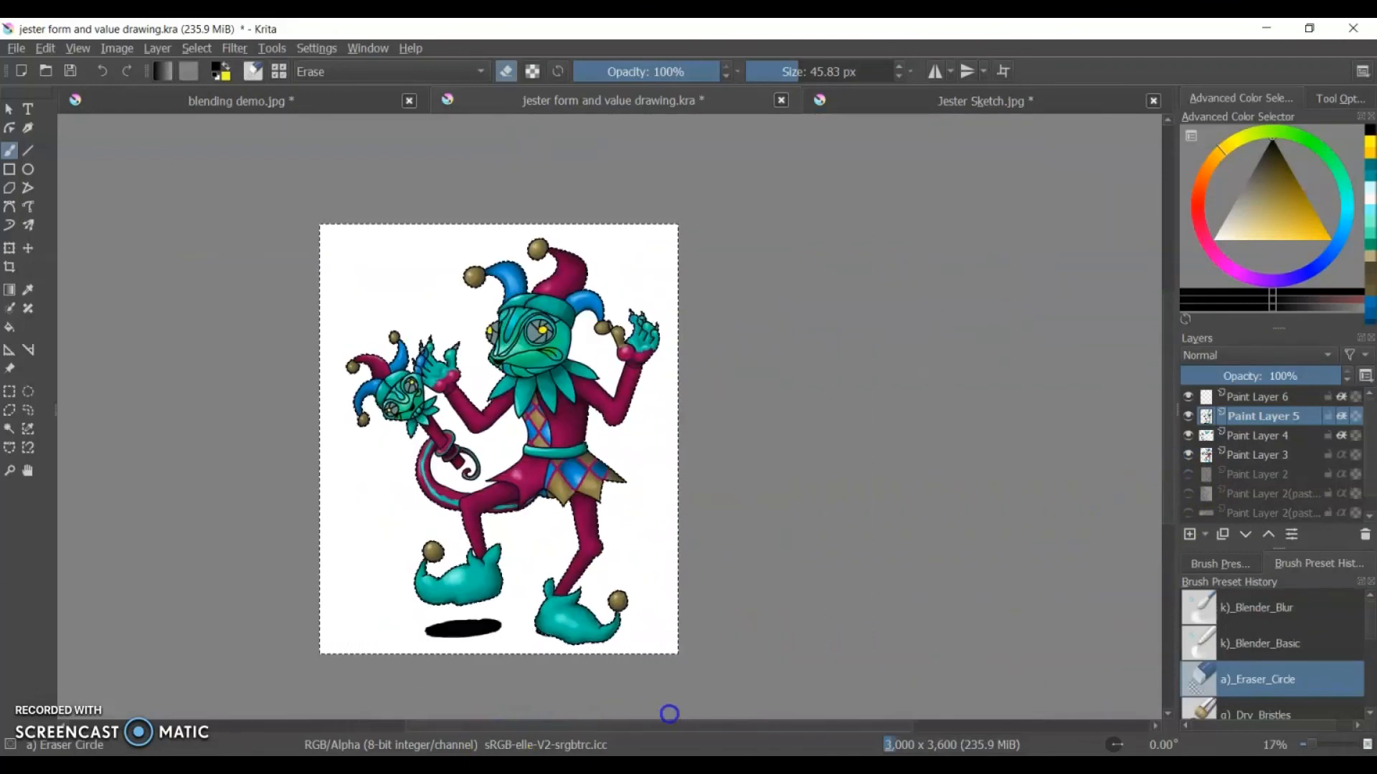